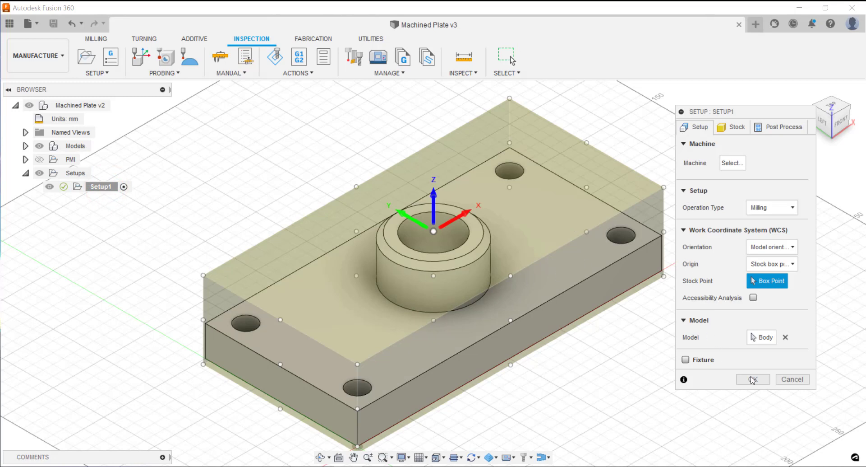
{"action": "mouse_move", "coordinate": [681, 364]}
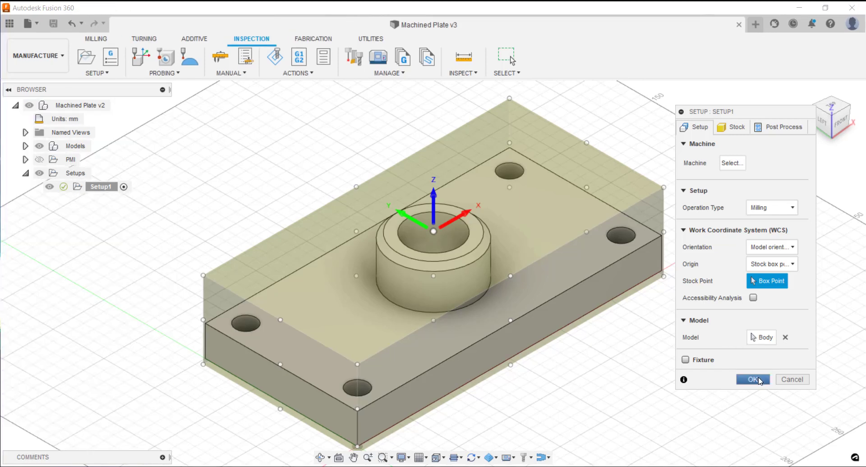
- Confirm Setup1 for milling the machined plate and bring up the Inspection tools
{"action": "left_click", "coordinate": [752, 379]}
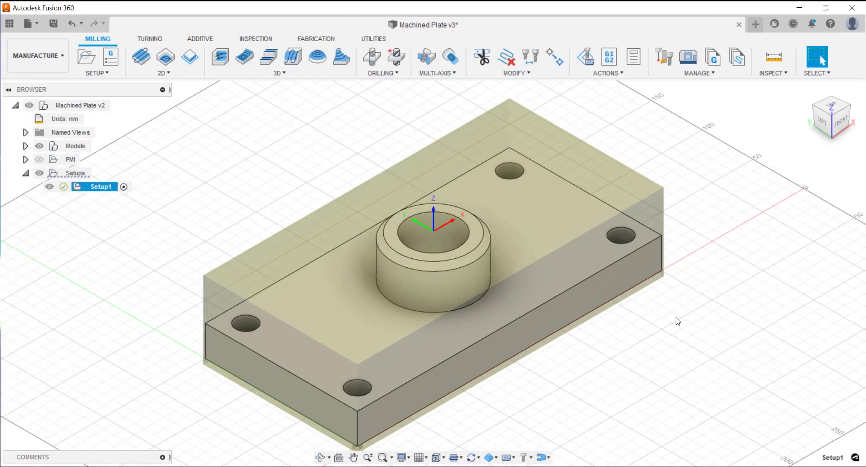
{"action": "mouse_move", "coordinate": [197, 242]}
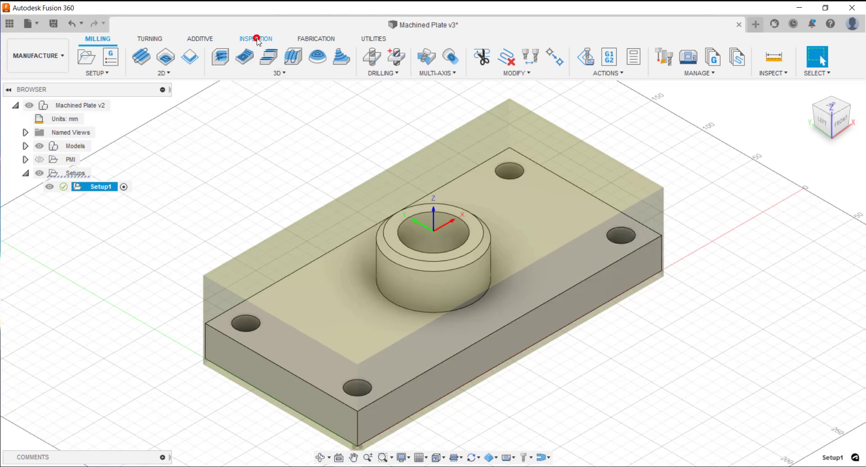
{"action": "left_click", "coordinate": [256, 39]}
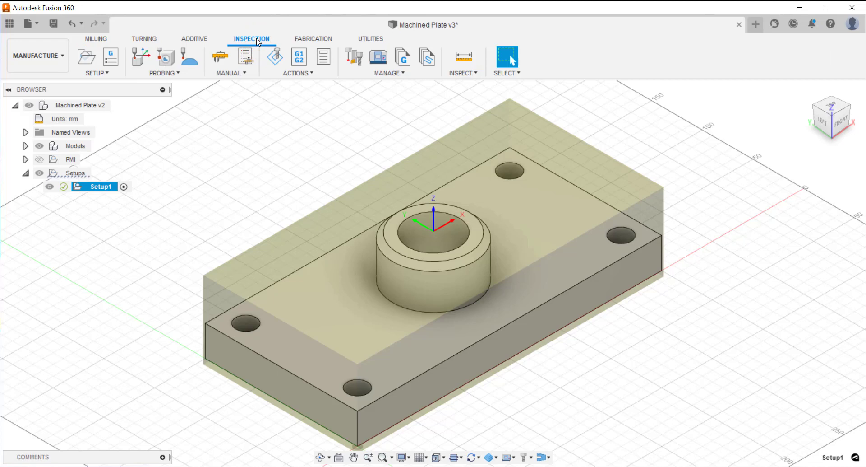
{"action": "mouse_move", "coordinate": [241, 277]}
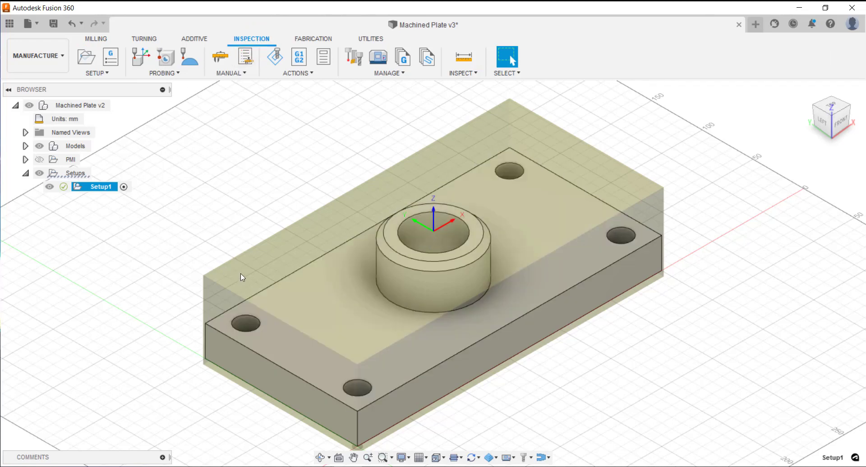
{"action": "mouse_move", "coordinate": [295, 195]}
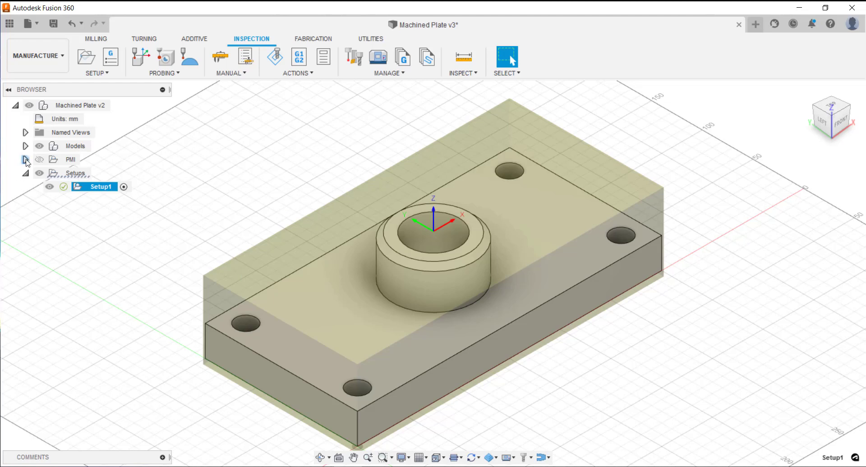
- Expand PMI in the browser and make its dimensions, including 20.00 ±0.10, visible
{"action": "left_click", "coordinate": [25, 160]}
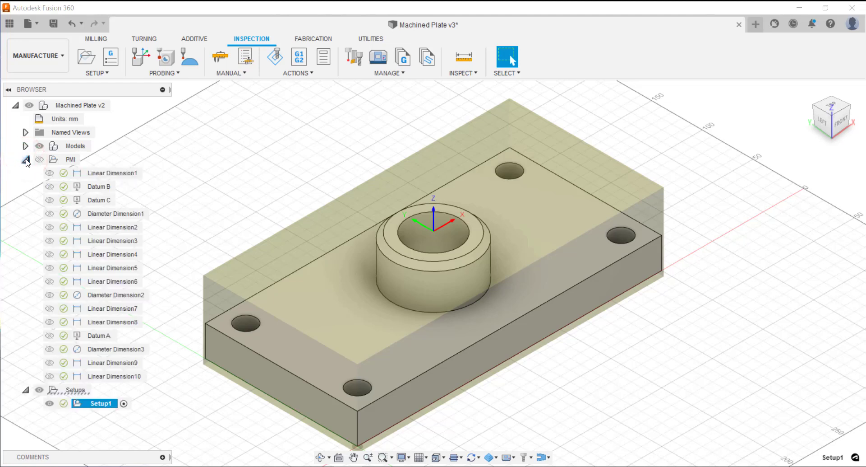
{"action": "left_click", "coordinate": [39, 160]}
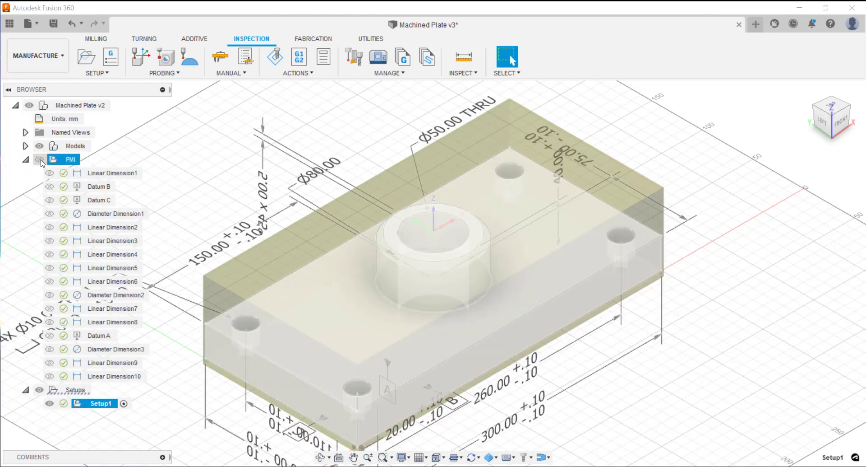
{"action": "left_click", "coordinate": [38, 159]}
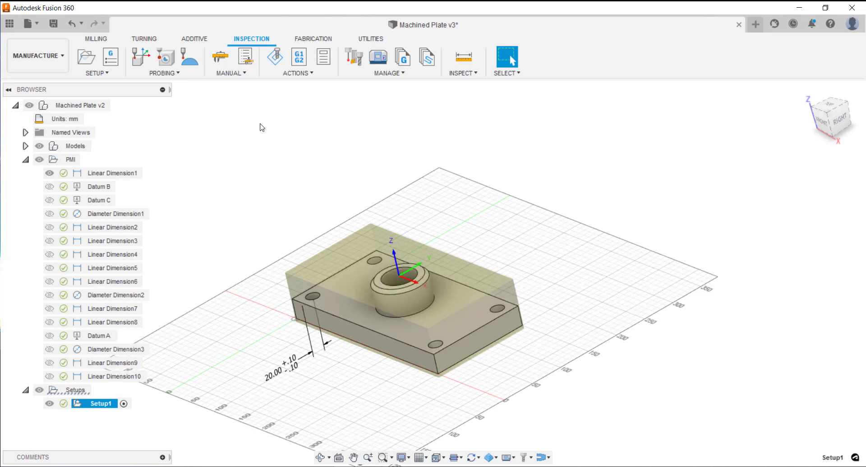
{"action": "mouse_move", "coordinate": [220, 57]}
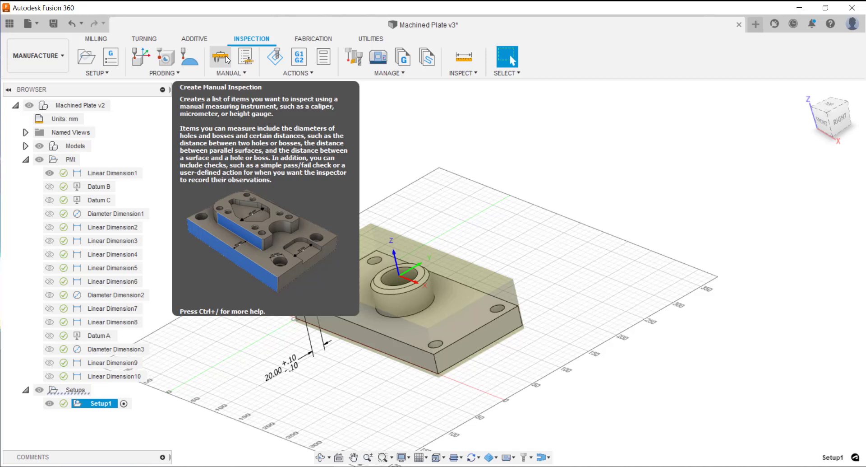
- Create manual inspection '20' with ±0.1 mm tolerance and a recorded camera position
{"action": "left_click", "coordinate": [221, 57]}
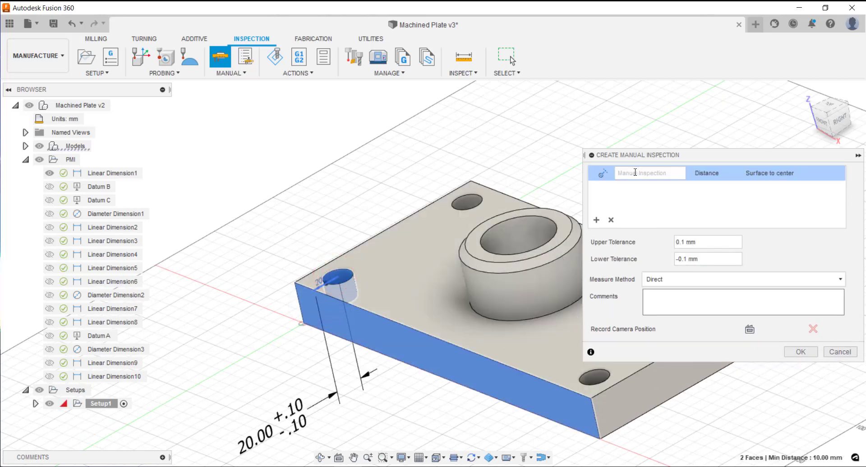
{"action": "mouse_move", "coordinate": [650, 172]}
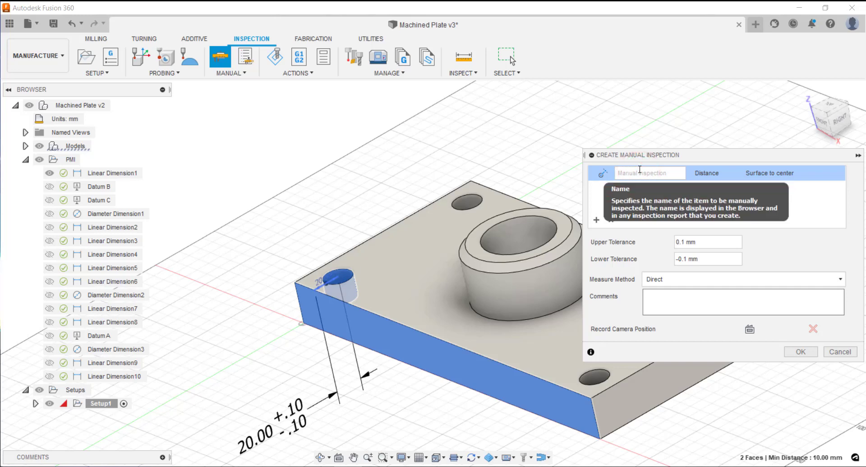
{"action": "type", "text": "20"}
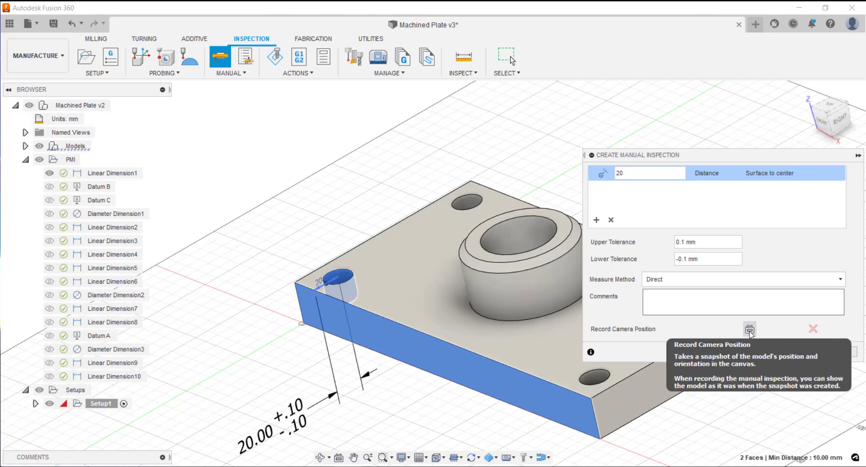
{"action": "left_click", "coordinate": [750, 328]}
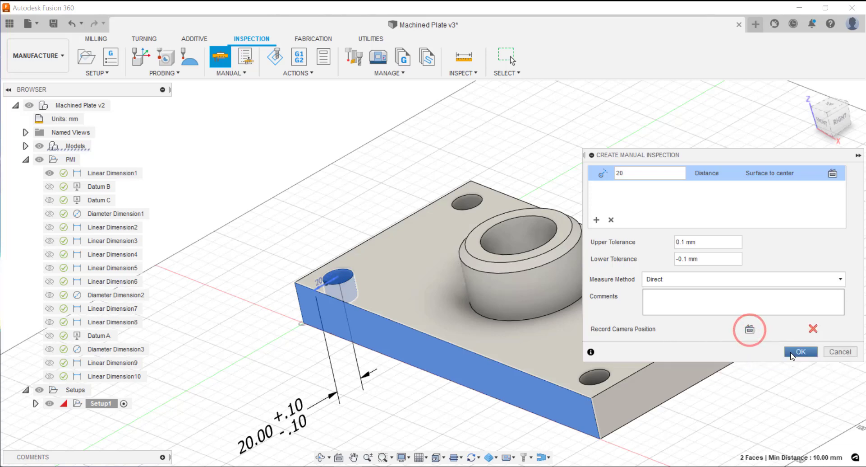
{"action": "left_click", "coordinate": [800, 351]}
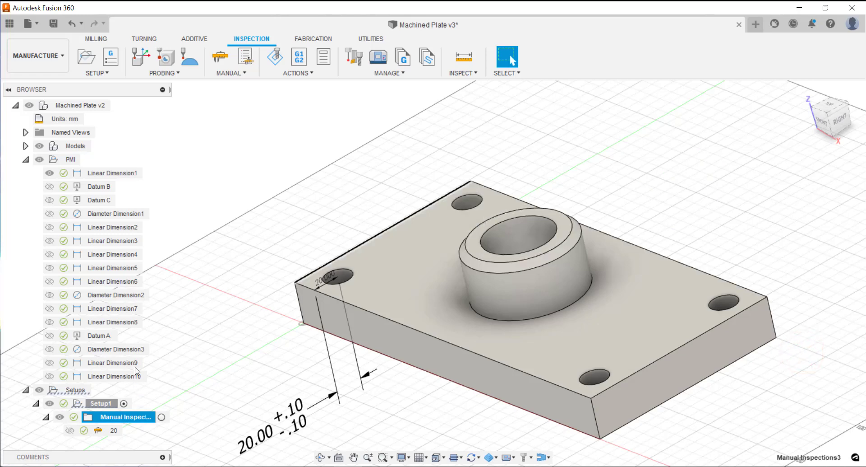
- Review the 80, 300, 150, hole-to-center and 40 mm manual inspections in the browser
{"action": "left_click", "coordinate": [114, 430]}
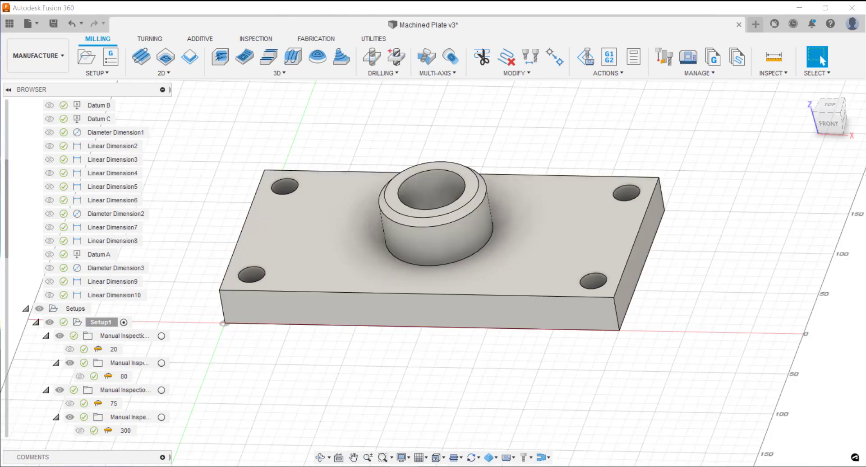
{"action": "left_click", "coordinate": [114, 349]}
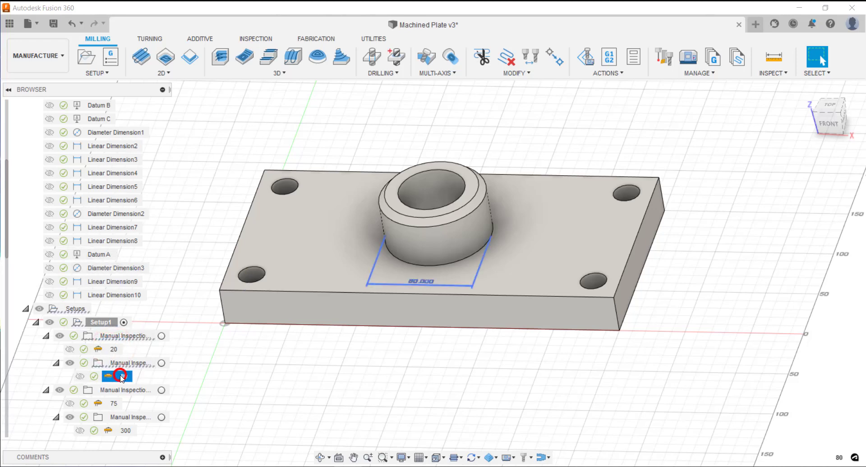
{"action": "left_click", "coordinate": [115, 402]}
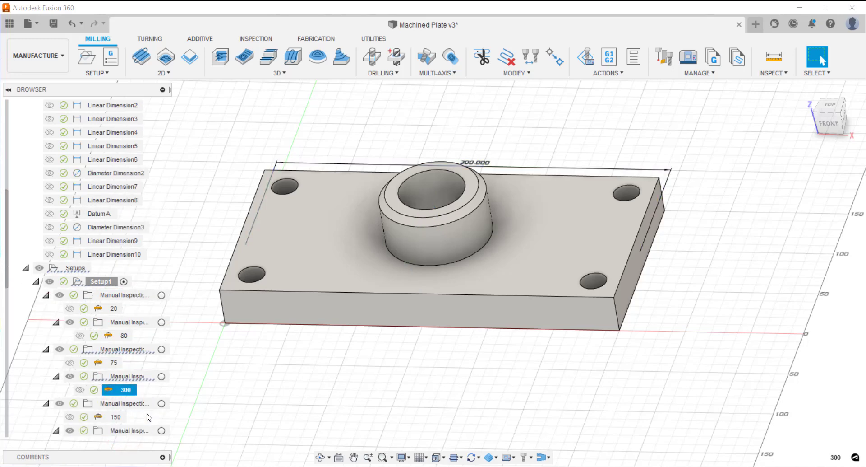
{"action": "left_click", "coordinate": [125, 402]}
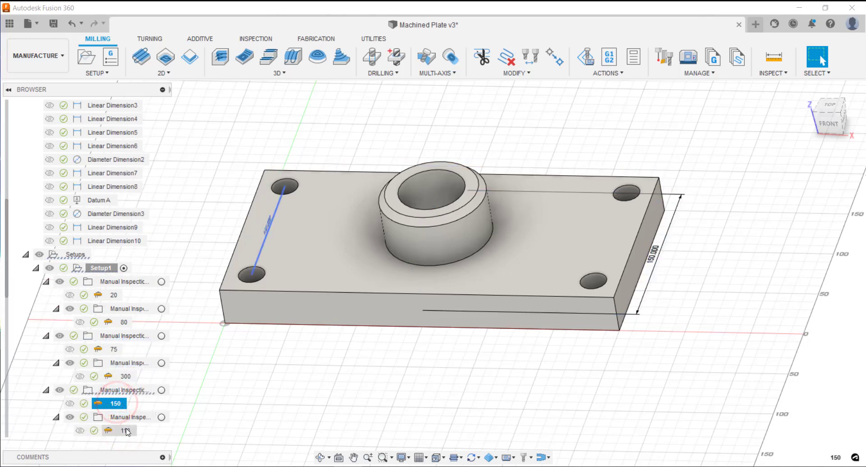
{"action": "left_click", "coordinate": [124, 430]}
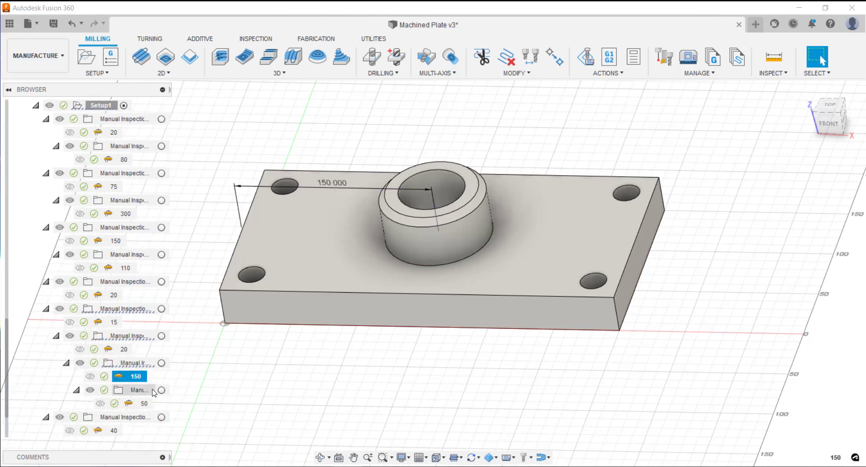
{"action": "left_click", "coordinate": [144, 403]}
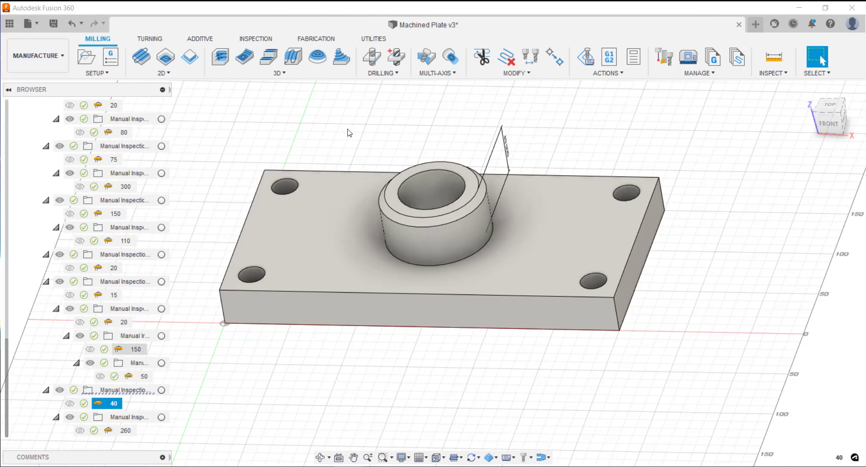
{"action": "left_click", "coordinate": [254, 39]}
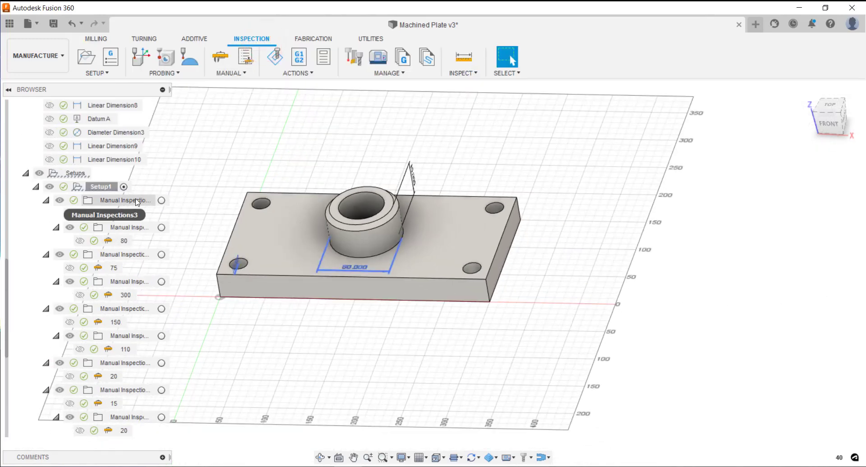
- Record 19.99 mm for item 20 and 80.01 mm for item 80 as Inspection Results1
{"action": "left_click", "coordinate": [124, 199]}
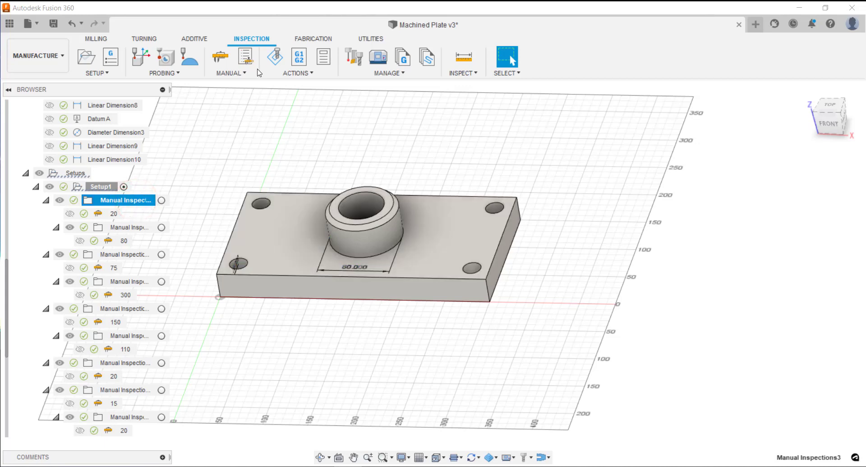
{"action": "mouse_move", "coordinate": [244, 57]}
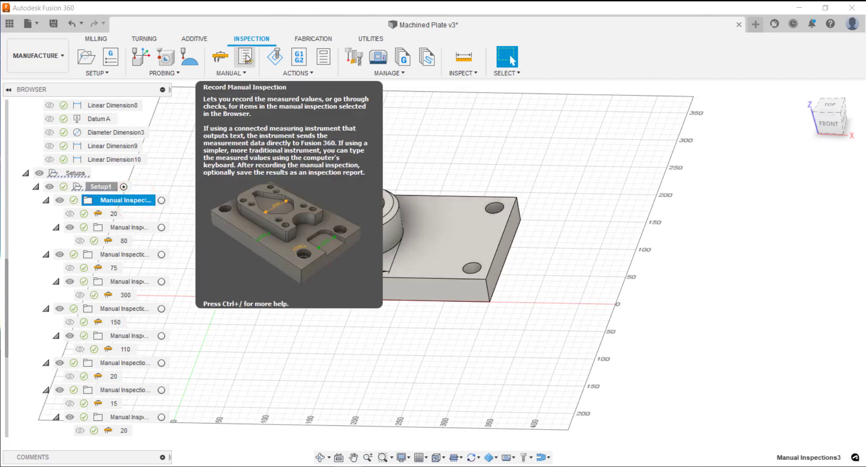
{"action": "left_click", "coordinate": [245, 57]}
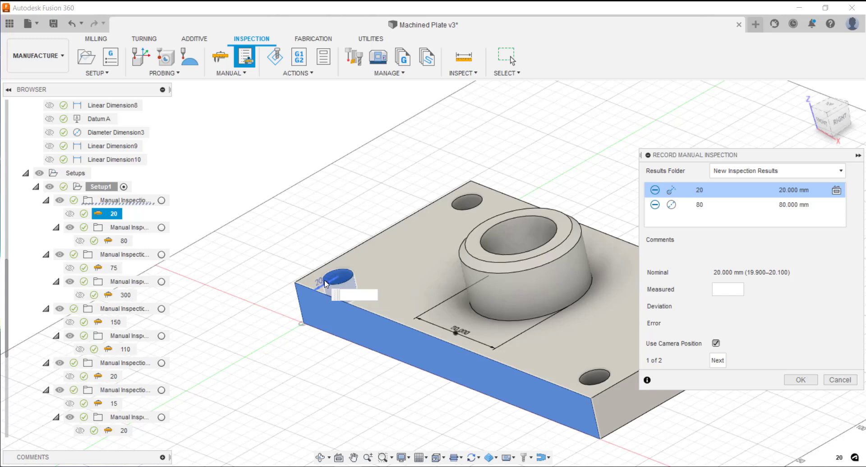
{"action": "mouse_move", "coordinate": [722, 204]}
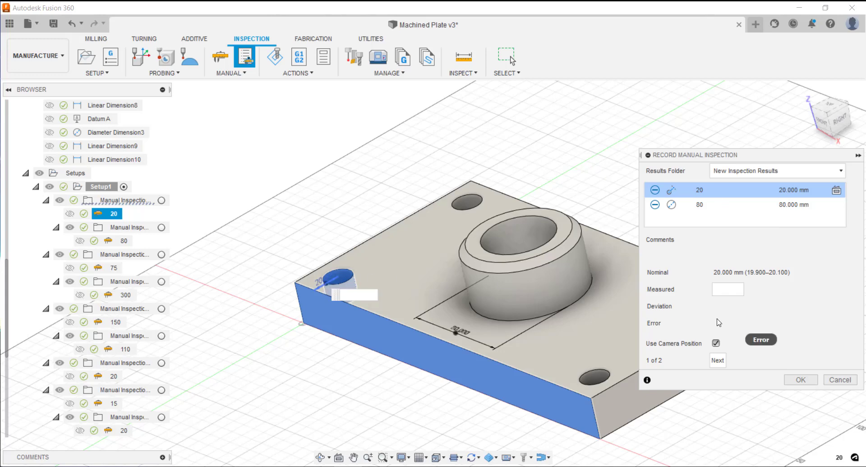
{"action": "left_click", "coordinate": [728, 289]}
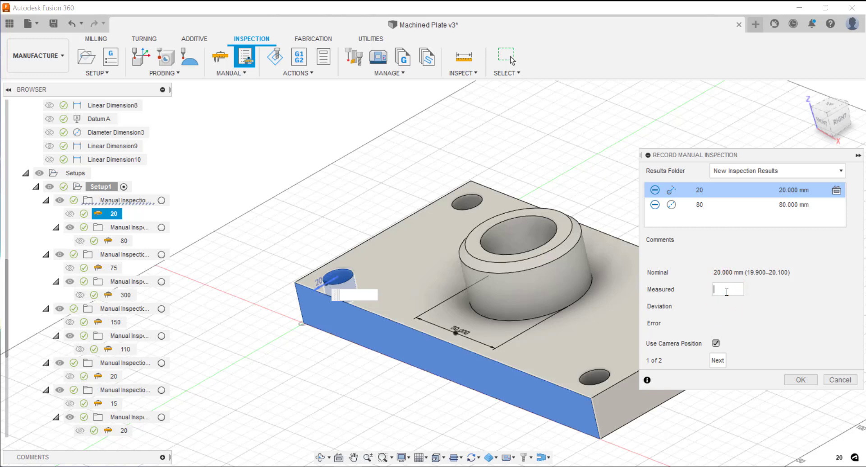
{"action": "type", "text": "149.000 mm"}
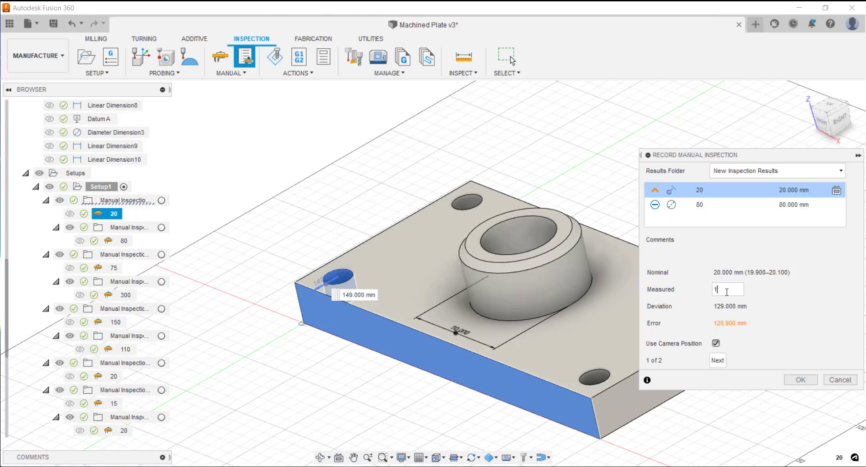
{"action": "type", "text": "19.99"}
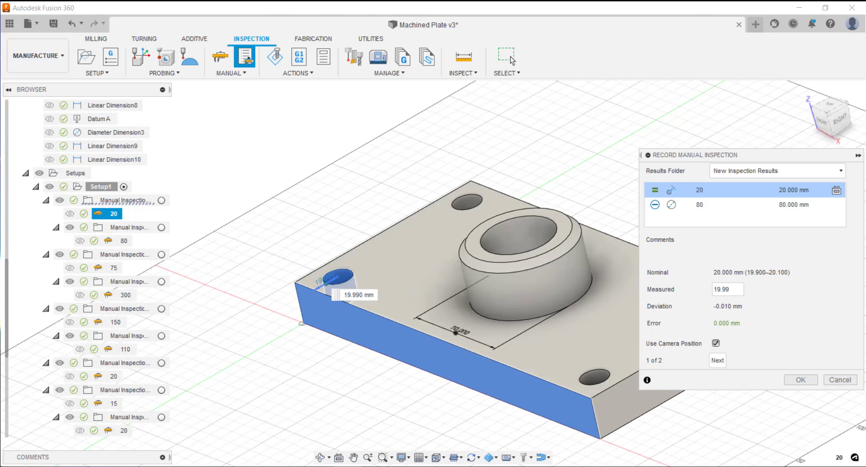
{"action": "mouse_move", "coordinate": [505, 314]}
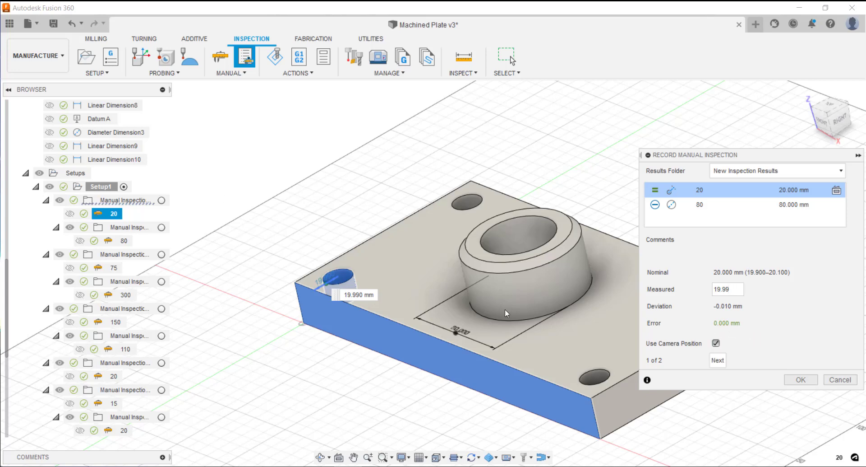
{"action": "left_click", "coordinate": [718, 360]}
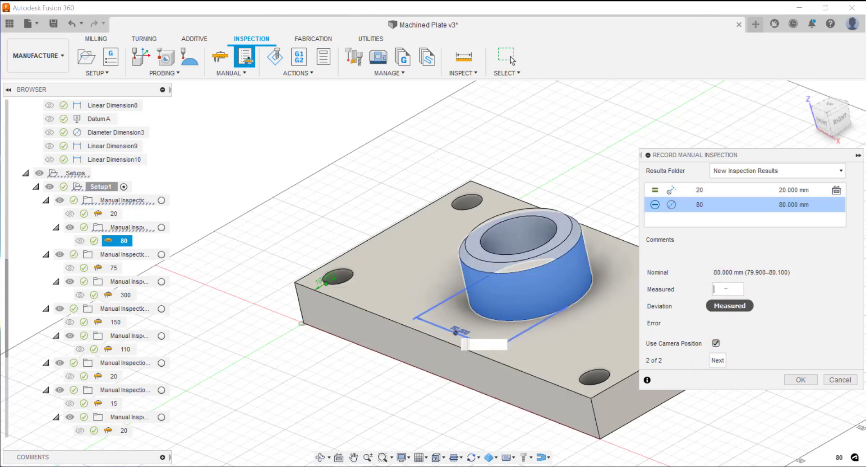
{"action": "type", "text": "80.01"}
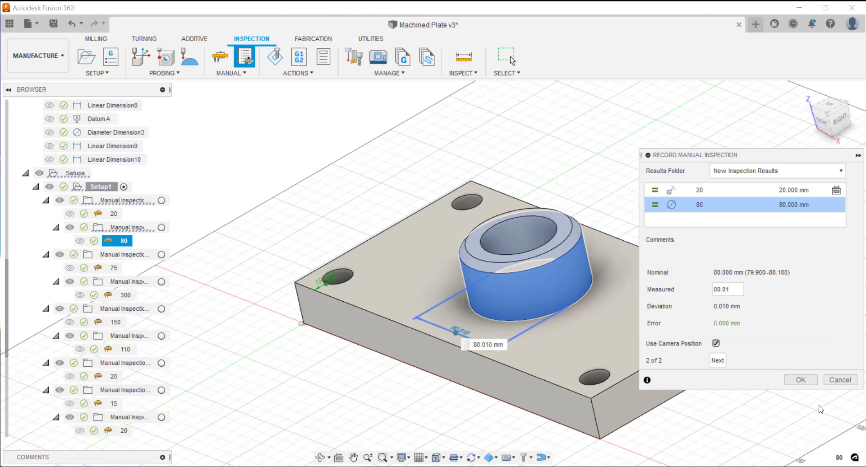
{"action": "left_click", "coordinate": [801, 379]}
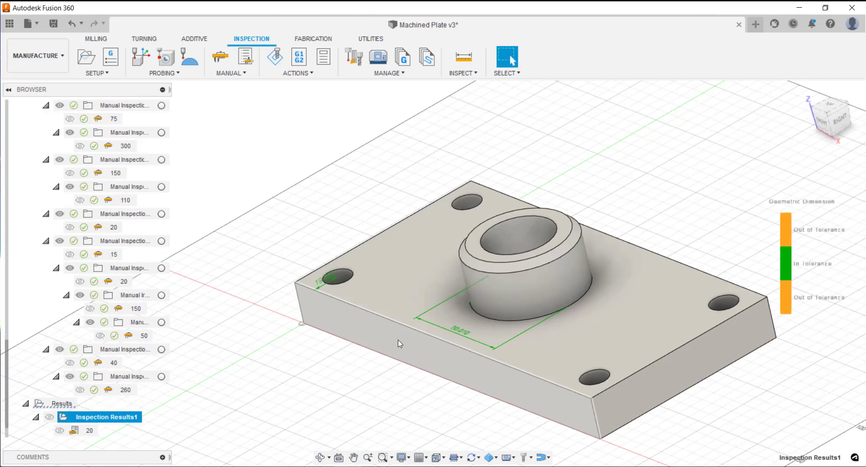
{"action": "mouse_move", "coordinate": [790, 262]}
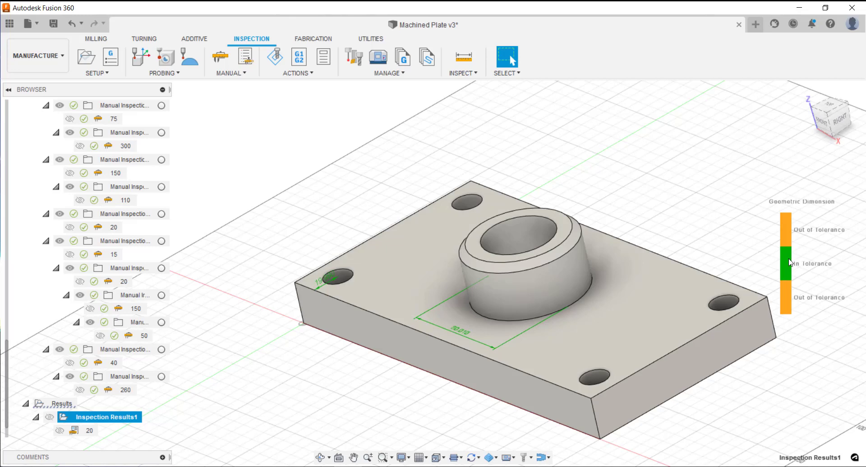
{"action": "mouse_move", "coordinate": [778, 260]}
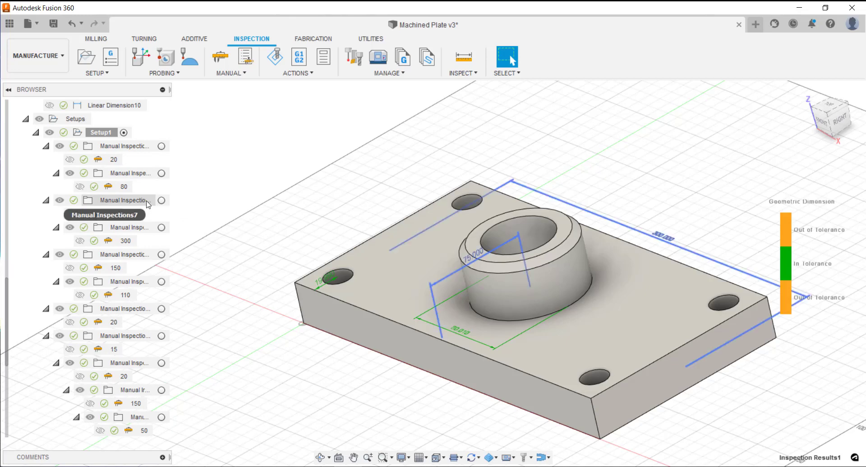
{"action": "left_click", "coordinate": [124, 199]}
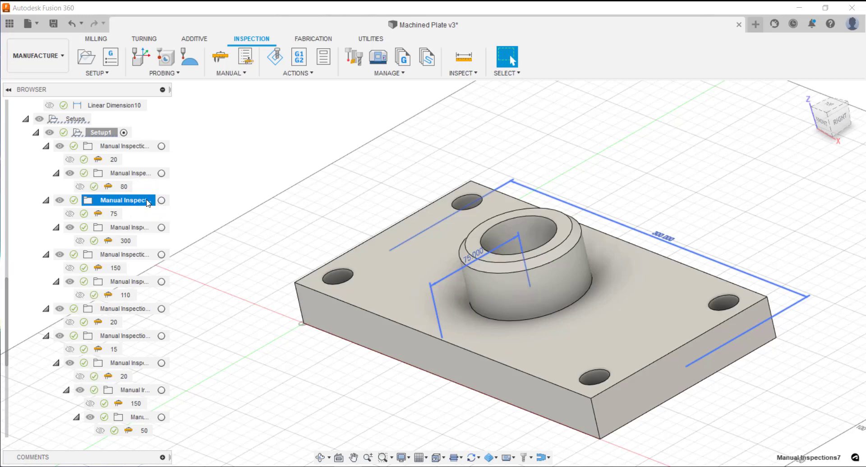
- Record 75.02 mm for item 75 and 299.98 mm for item 300 as Inspection Results2
{"action": "double_click", "coordinate": [113, 214]}
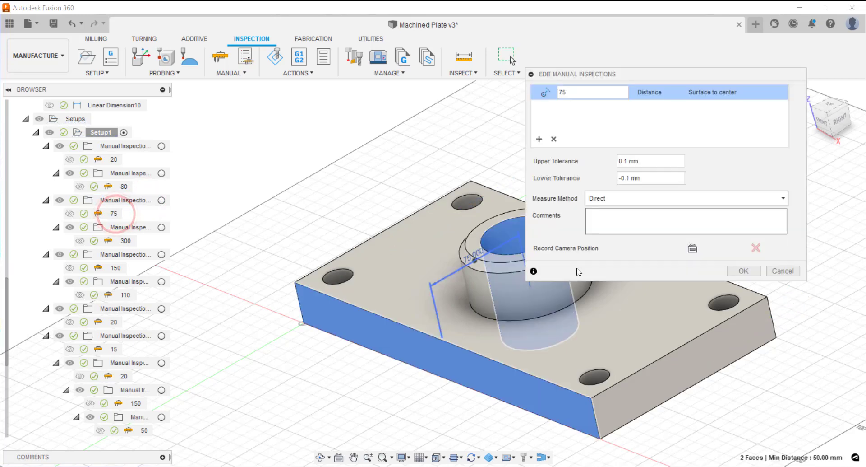
{"action": "left_click", "coordinate": [782, 270]}
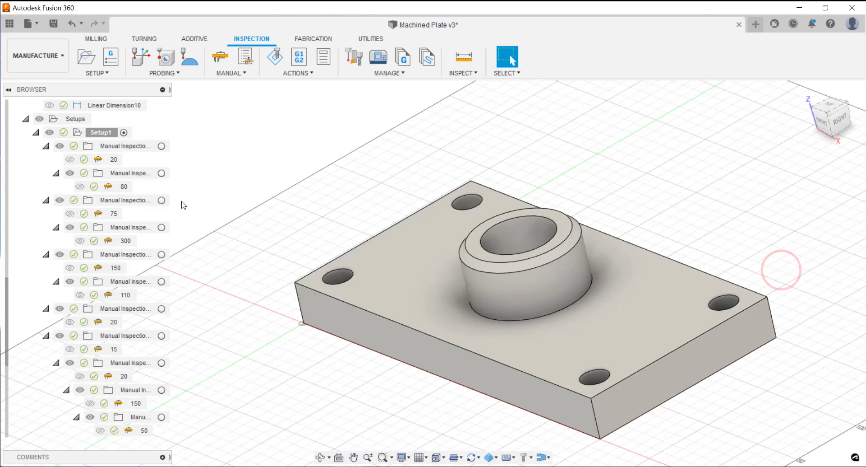
{"action": "mouse_move", "coordinate": [126, 173]}
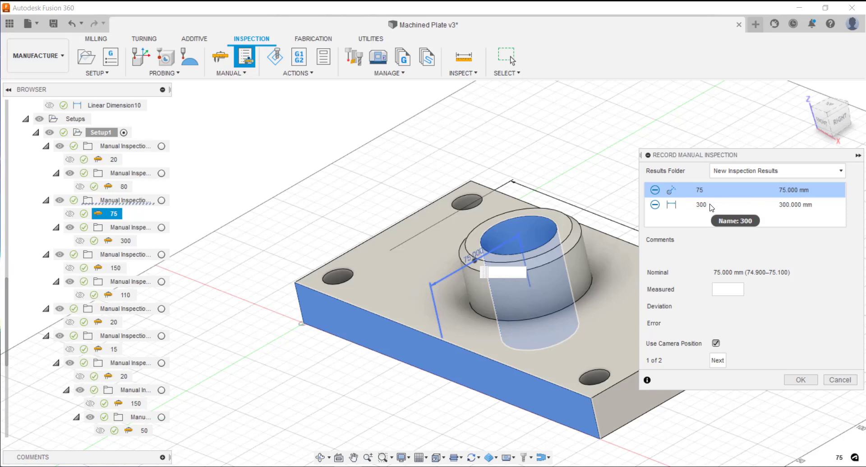
{"action": "left_click", "coordinate": [728, 289]}
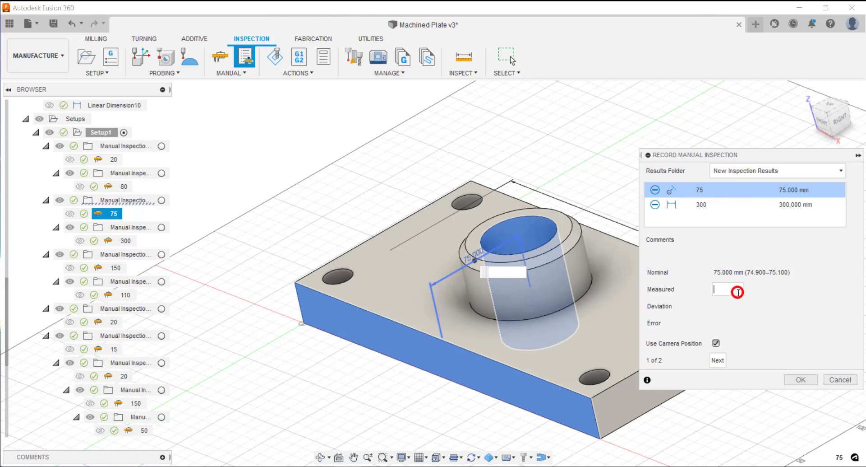
{"action": "mouse_move", "coordinate": [728, 289]}
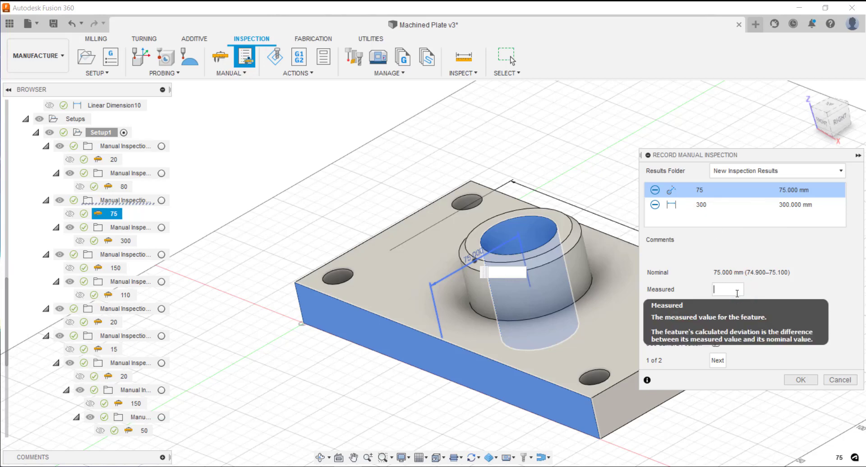
{"action": "type", "text": "75.02"}
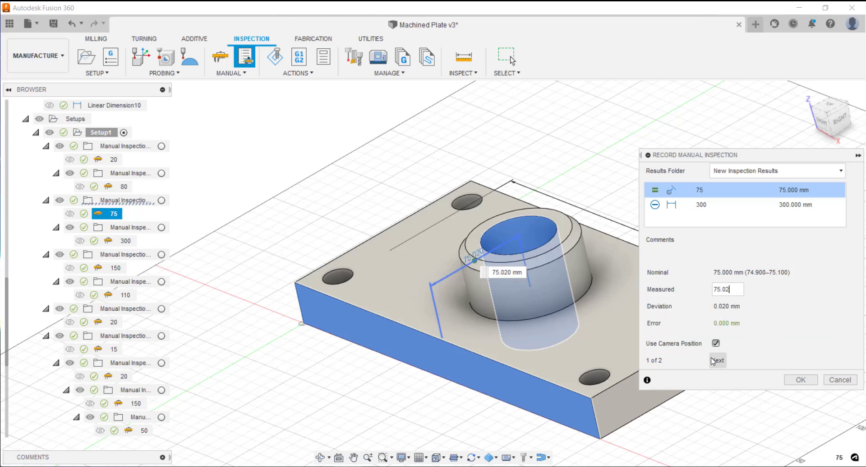
{"action": "left_click", "coordinate": [718, 360]}
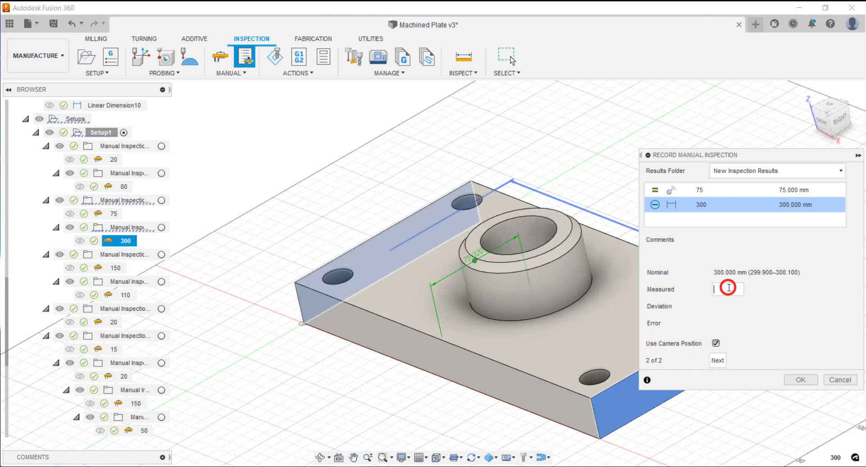
{"action": "type", "text": "2"}
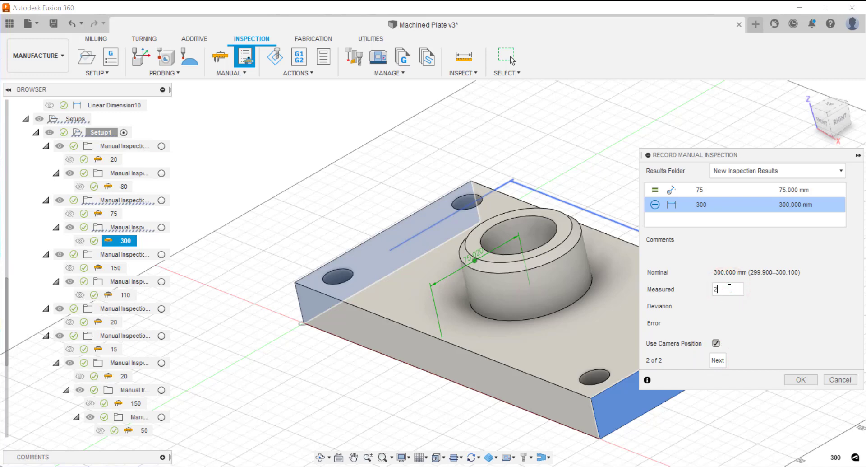
{"action": "type", "text": "99"}
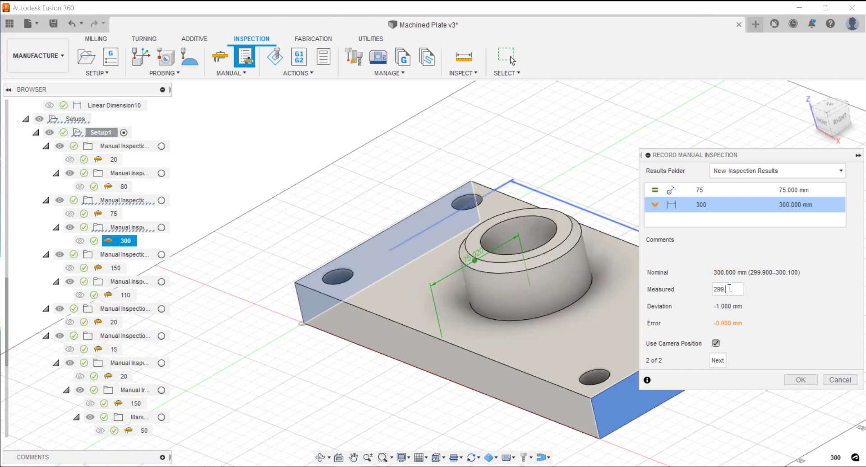
{"action": "mouse_move", "coordinate": [751, 327]}
{"action": "type", "text": "98"}
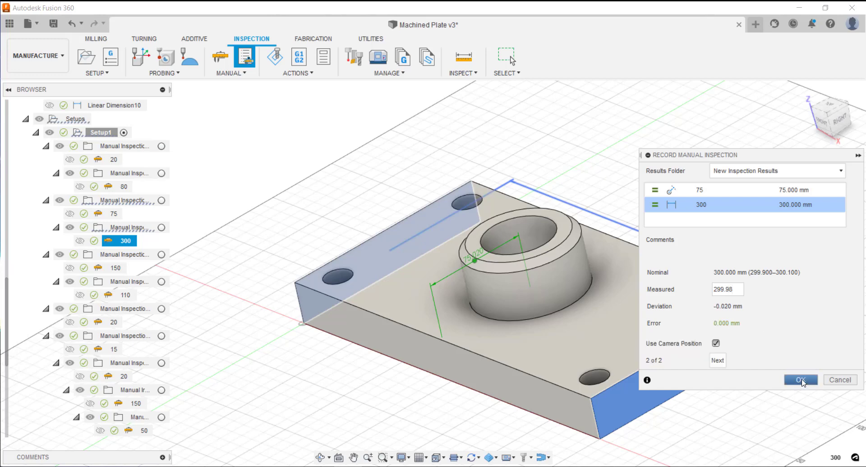
{"action": "left_click", "coordinate": [800, 379]}
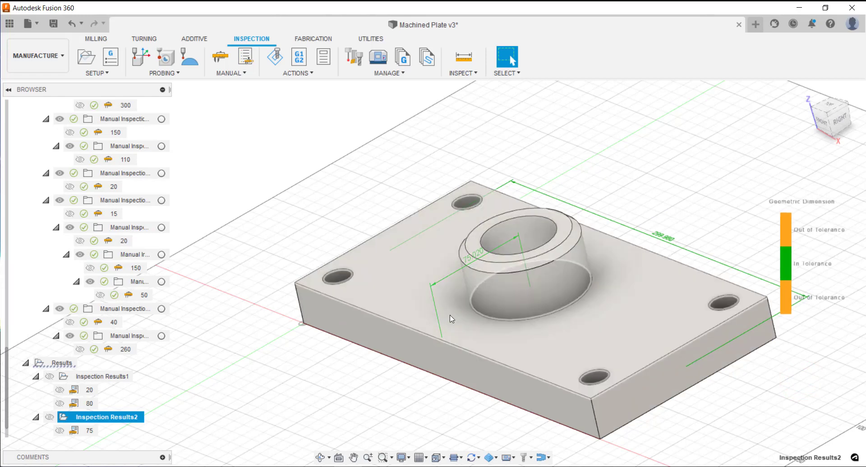
{"action": "mouse_move", "coordinate": [445, 309]}
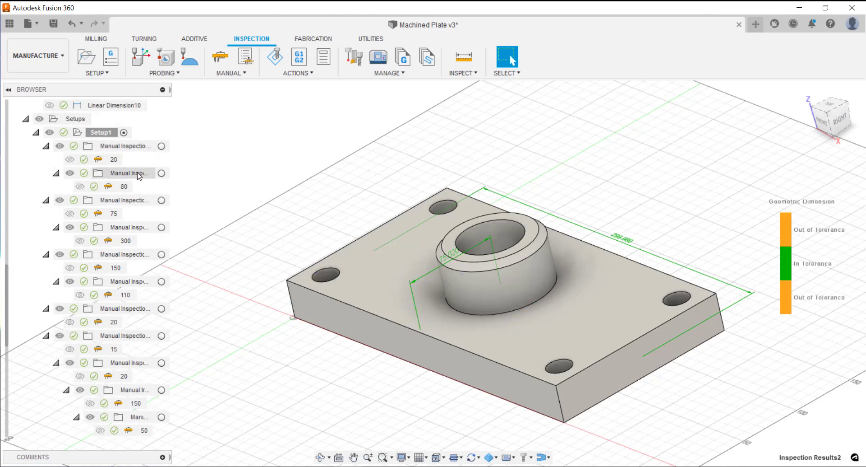
{"action": "mouse_move", "coordinate": [129, 226]}
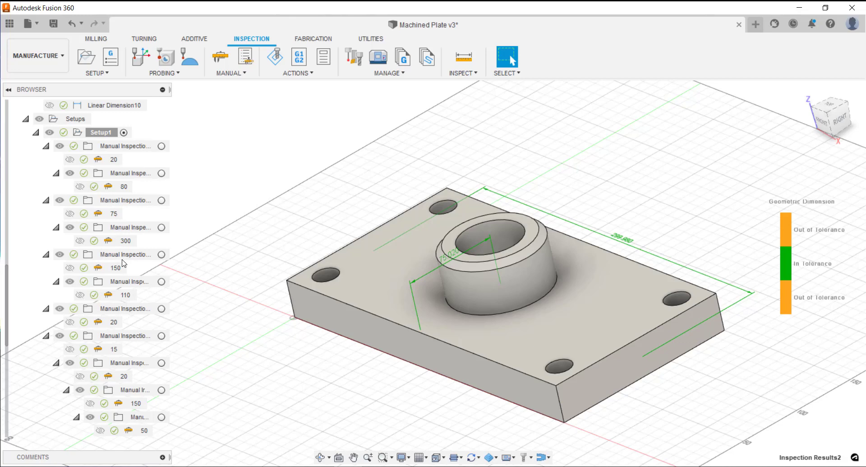
{"action": "left_click", "coordinate": [124, 253]}
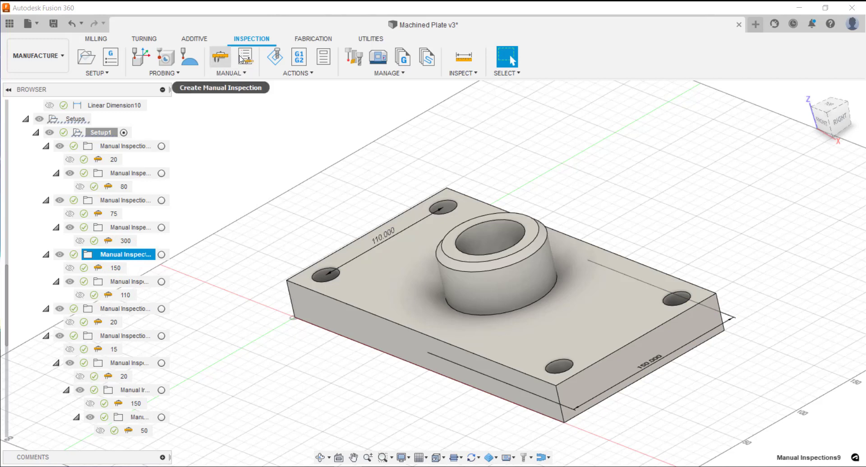
- Record 149.97 mm for item 150 as Inspection Results3 and select that result
{"action": "left_click", "coordinate": [219, 56]}
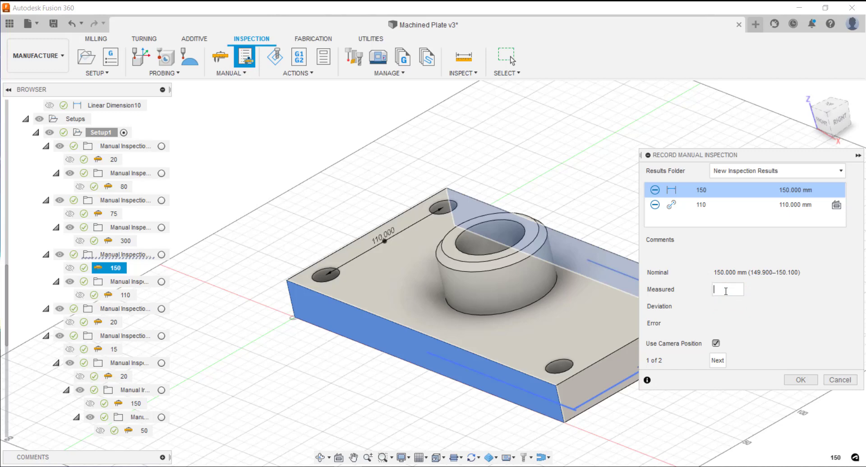
{"action": "type", "text": "149.97"}
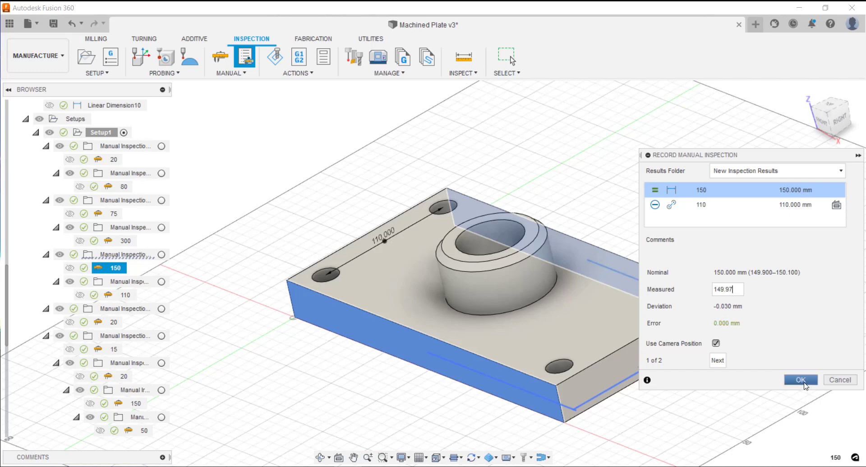
{"action": "left_click", "coordinate": [801, 379]}
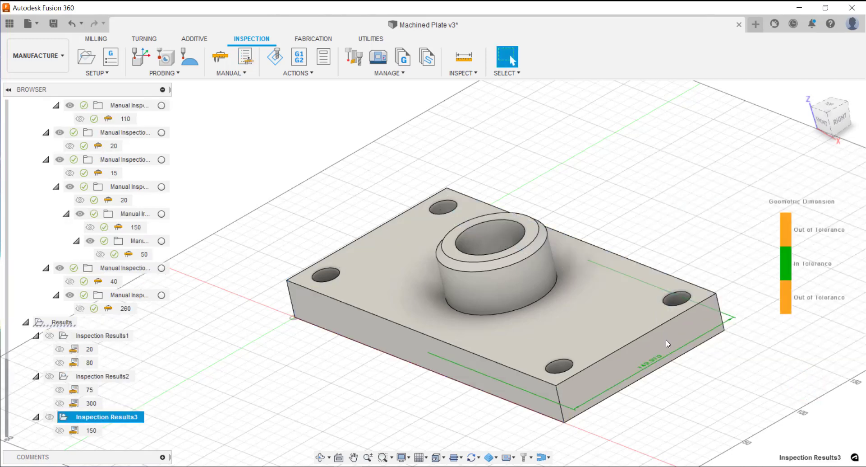
{"action": "double_click", "coordinate": [100, 416]}
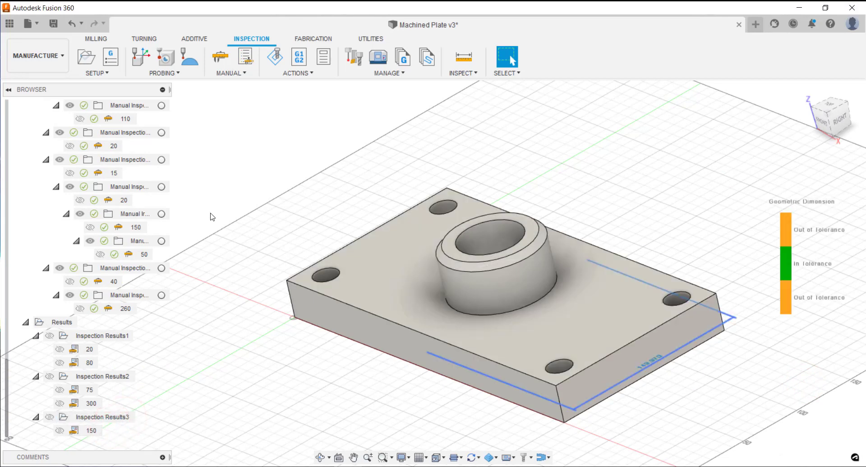
{"action": "left_click", "coordinate": [104, 416]}
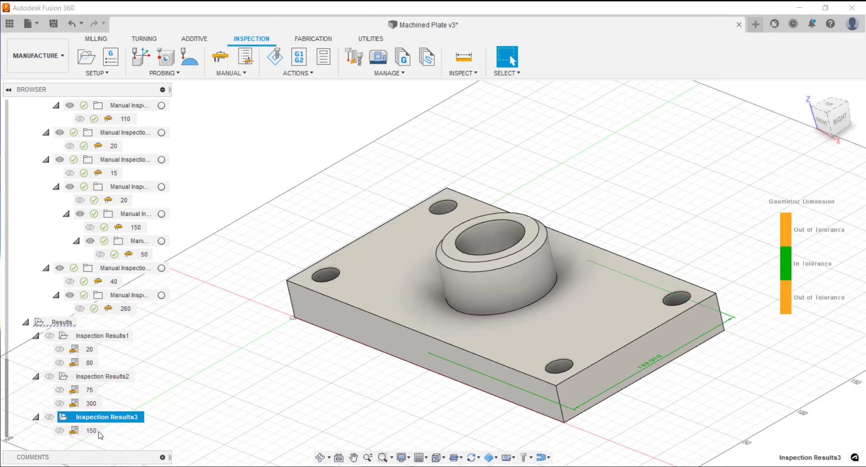
{"action": "left_click", "coordinate": [91, 431]}
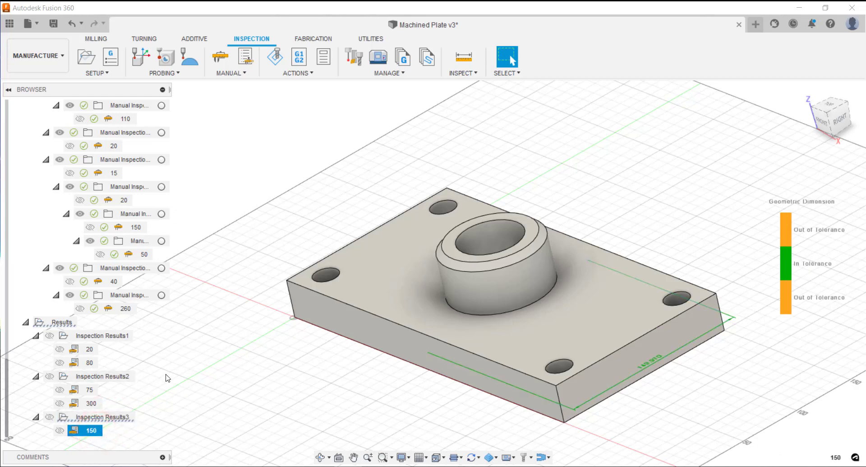
{"action": "mouse_move", "coordinate": [437, 448]}
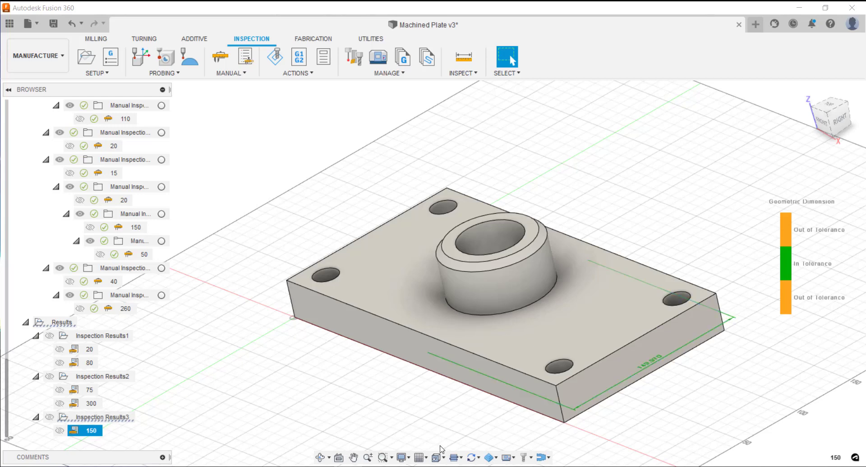
{"action": "mouse_move", "coordinate": [270, 270]}
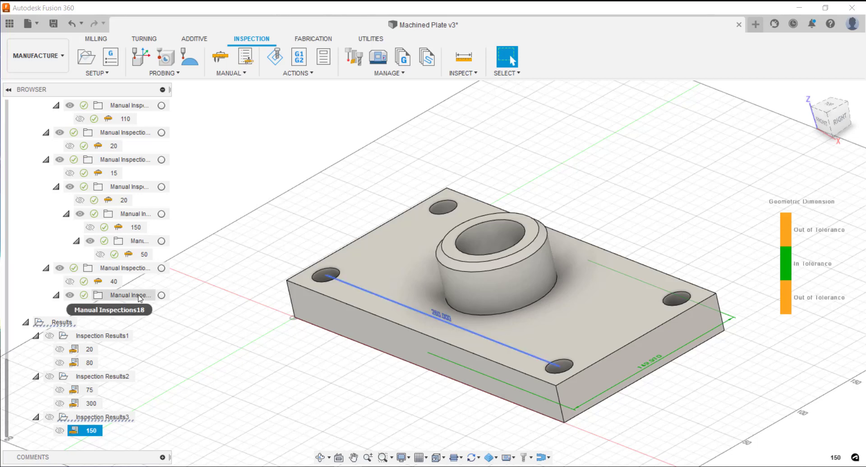
- Enter 259.85 mm for the 260 mm hole spacing, saved out of tolerance as Inspection Results4
{"action": "left_click", "coordinate": [244, 58]}
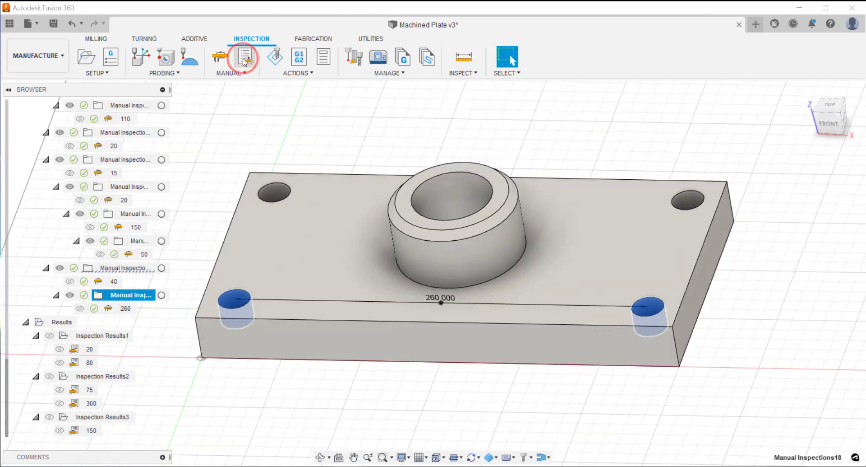
{"action": "left_click", "coordinate": [244, 56]}
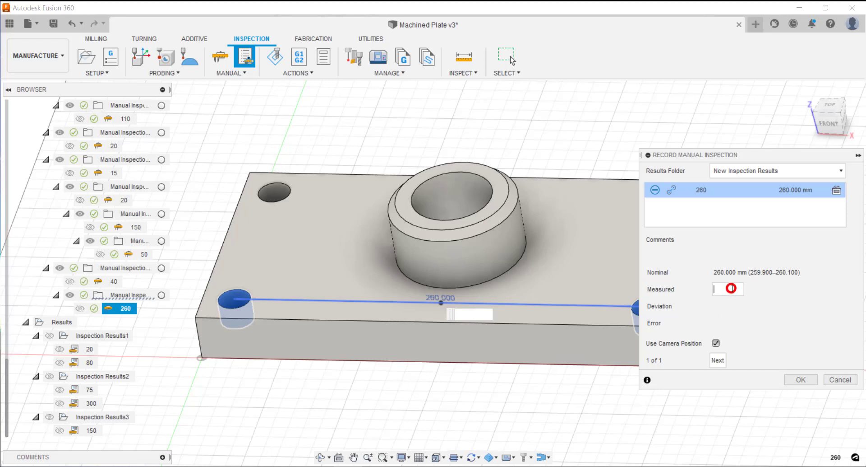
{"action": "type", "text": "2"}
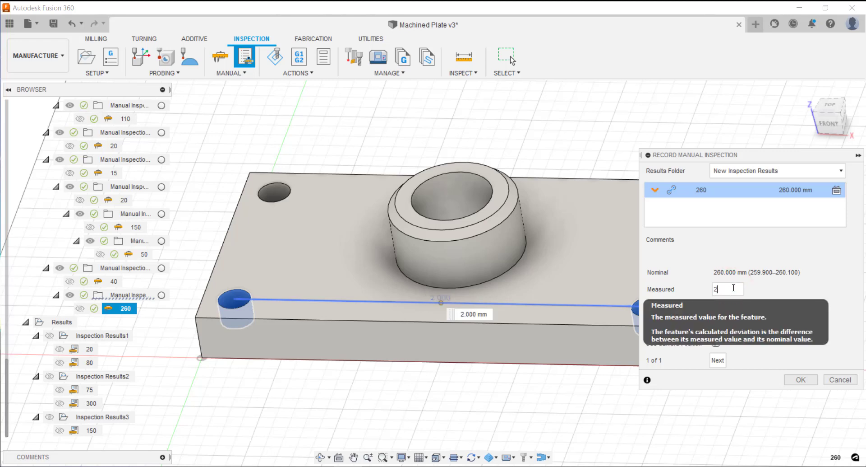
{"action": "type", "text": "59.85"}
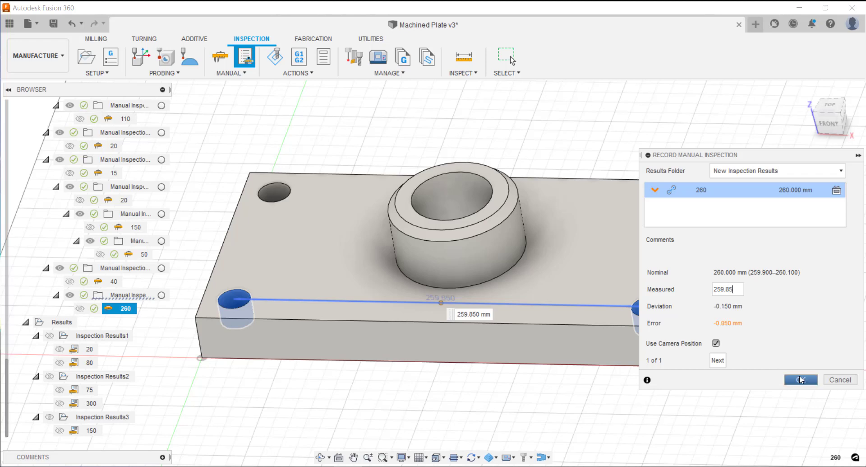
{"action": "left_click", "coordinate": [801, 379]}
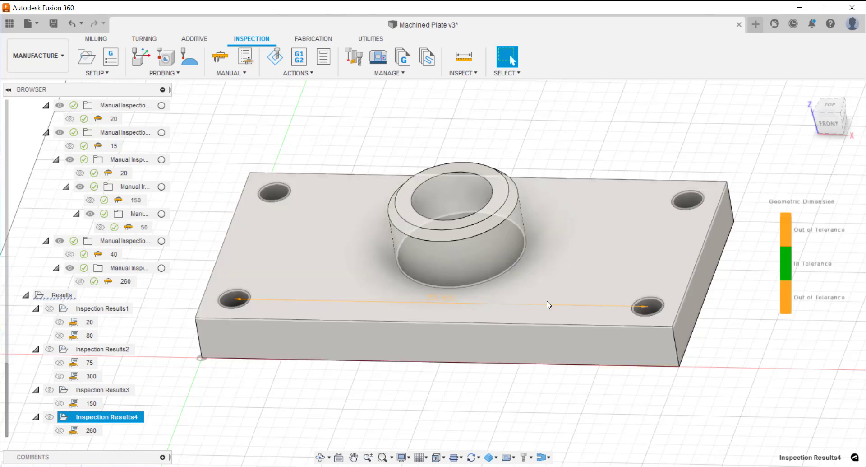
{"action": "left_click", "coordinate": [62, 294]}
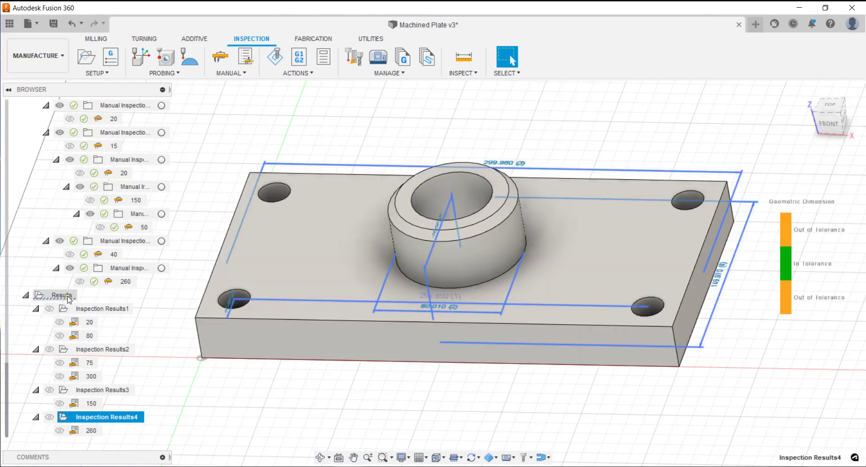
{"action": "right_click", "coordinate": [62, 294]}
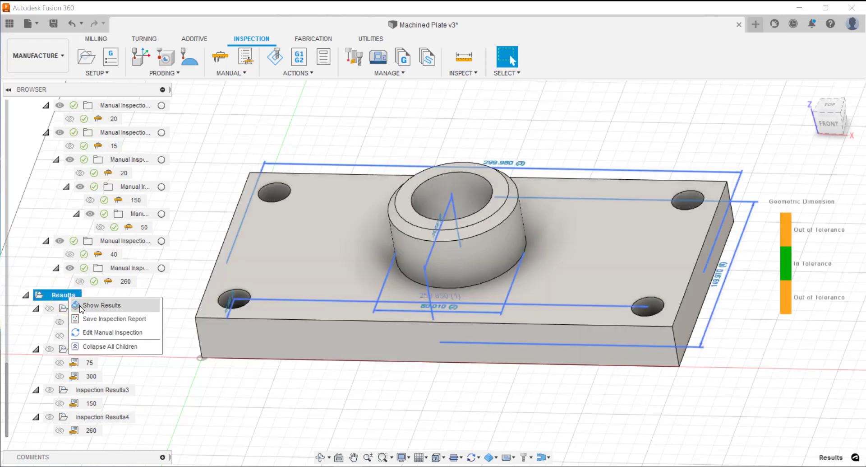
{"action": "left_click", "coordinate": [100, 305]}
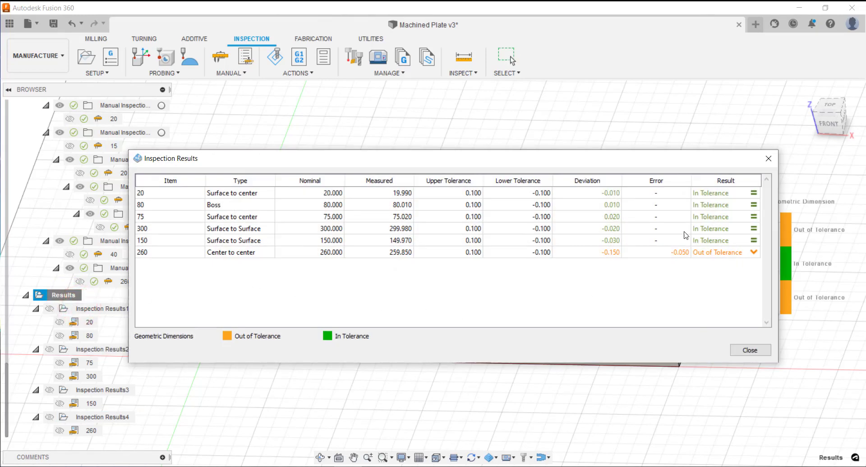
{"action": "mouse_move", "coordinate": [185, 199]}
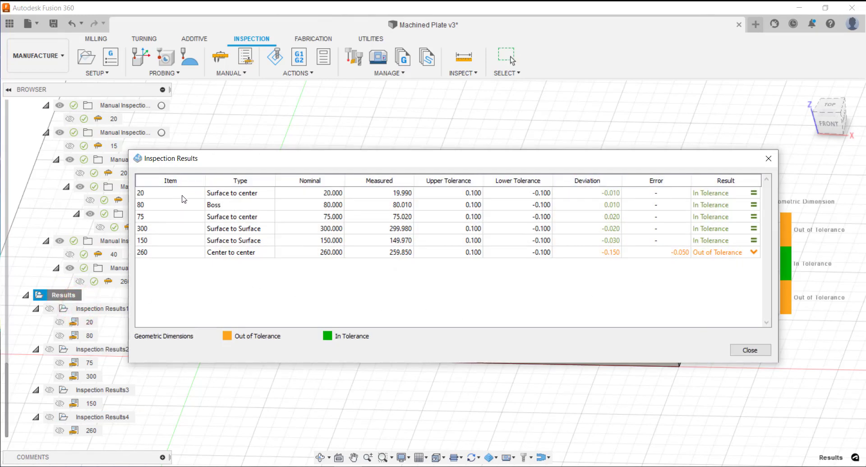
{"action": "mouse_move", "coordinate": [264, 270]}
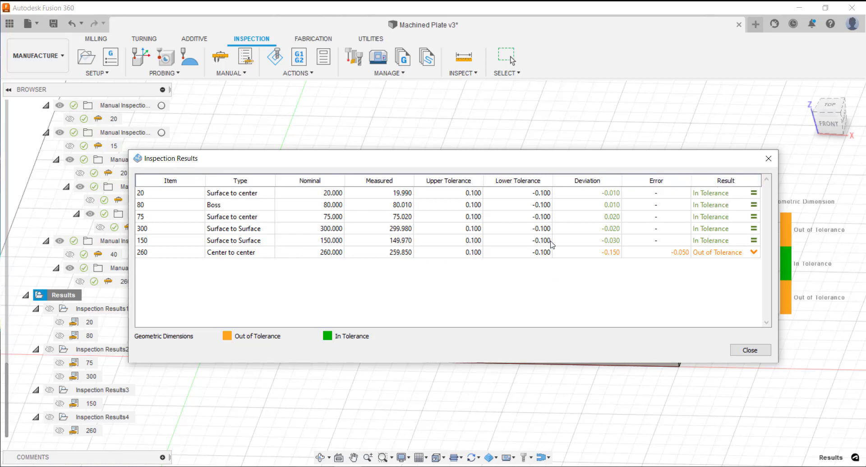
{"action": "left_click", "coordinate": [750, 349]}
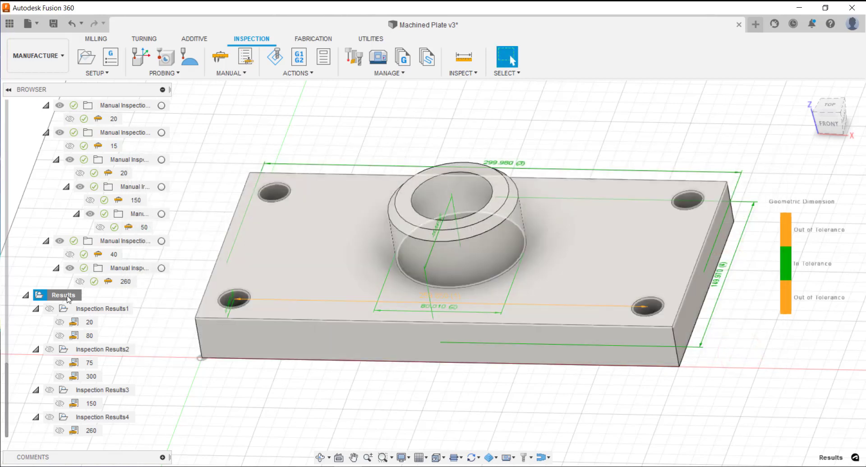
{"action": "right_click", "coordinate": [64, 294]}
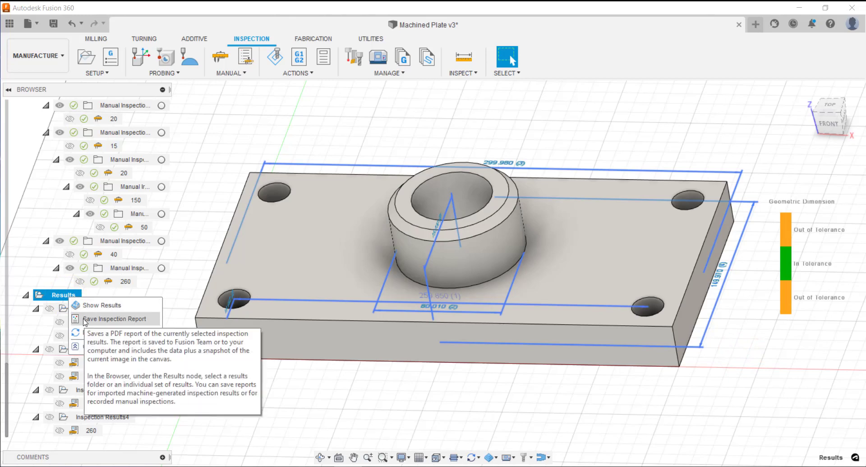
{"action": "left_click", "coordinate": [100, 305]}
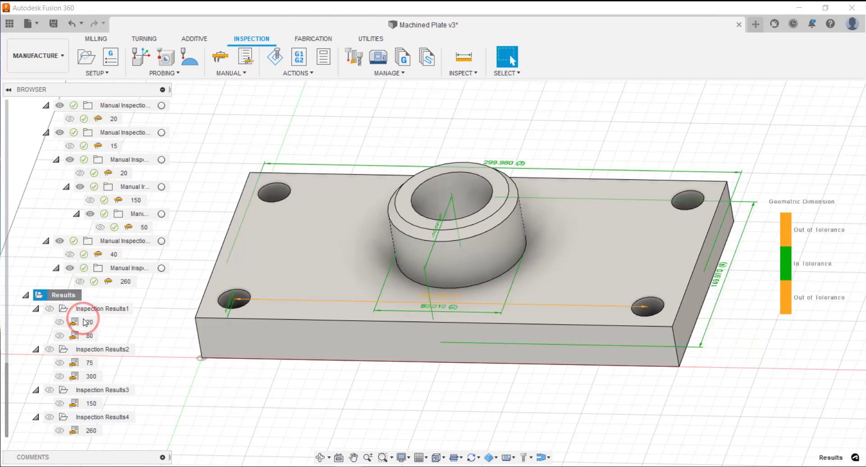
{"action": "left_click", "coordinate": [74, 321]}
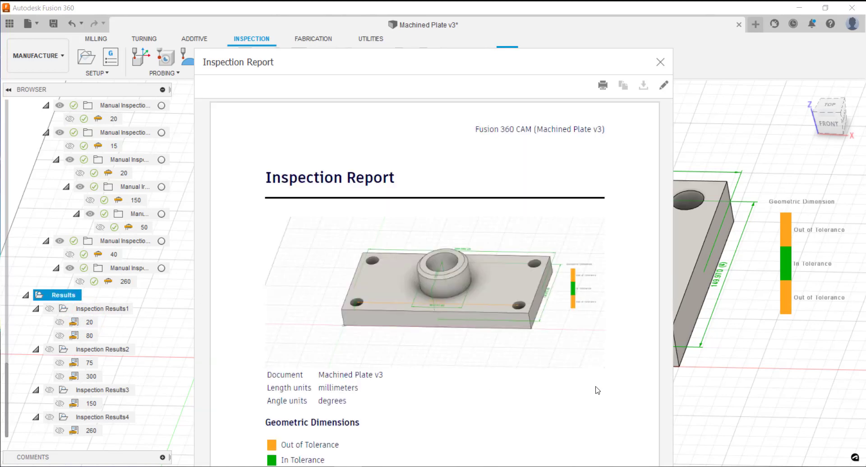
{"action": "mouse_move", "coordinate": [522, 370]}
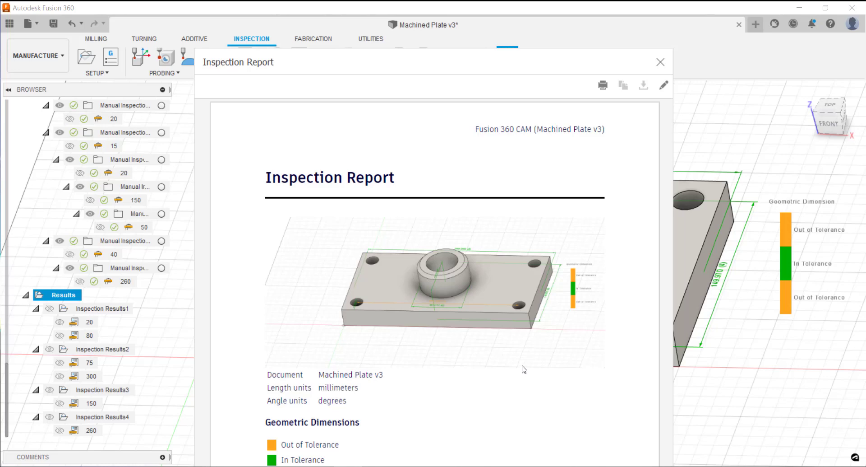
{"action": "scroll", "scroll_direction": "down", "scroll_amount": 3}
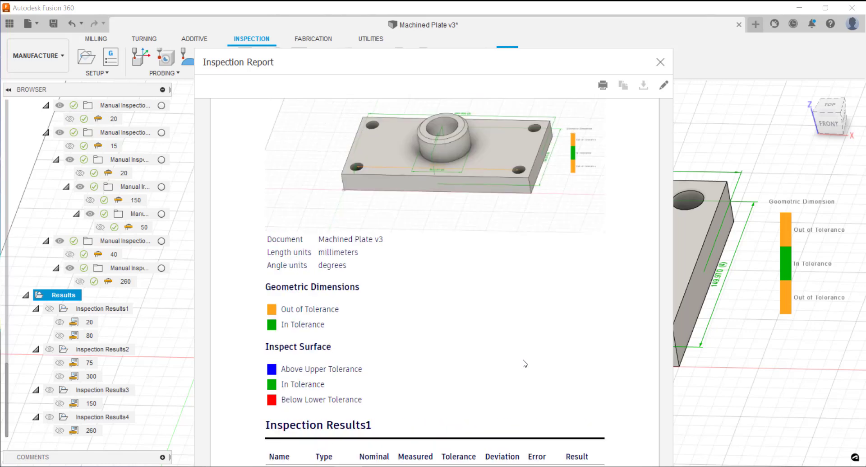
{"action": "scroll", "scroll_direction": "down", "scroll_amount": 3}
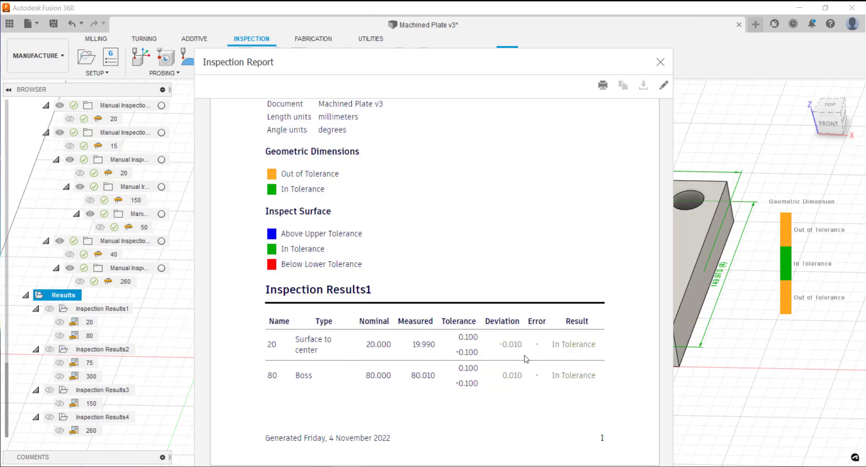
{"action": "scroll", "scroll_direction": "down", "scroll_amount": 3}
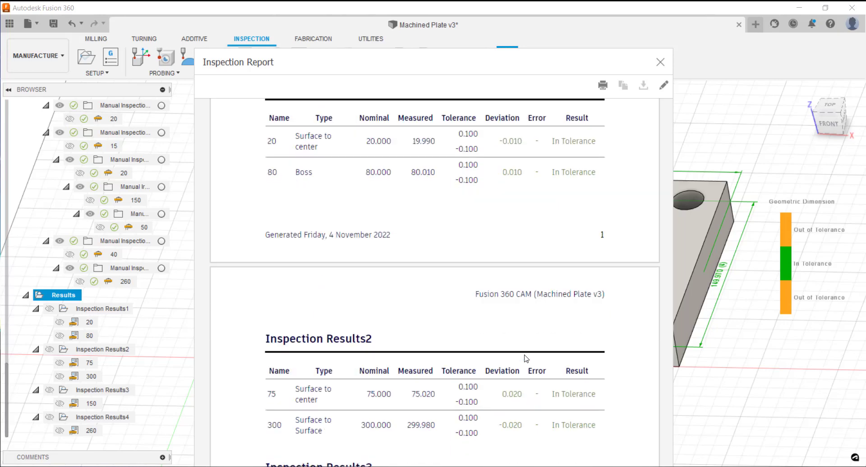
{"action": "scroll", "scroll_direction": "down", "scroll_amount": 3}
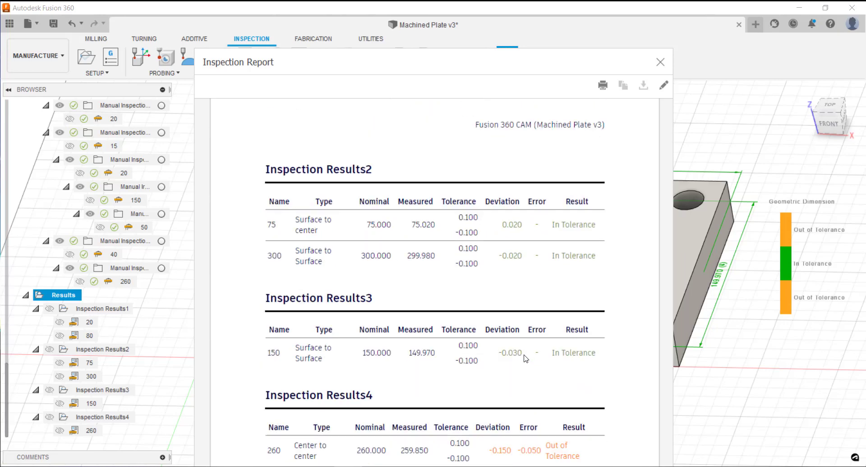
{"action": "scroll", "scroll_direction": "down", "scroll_amount": 3}
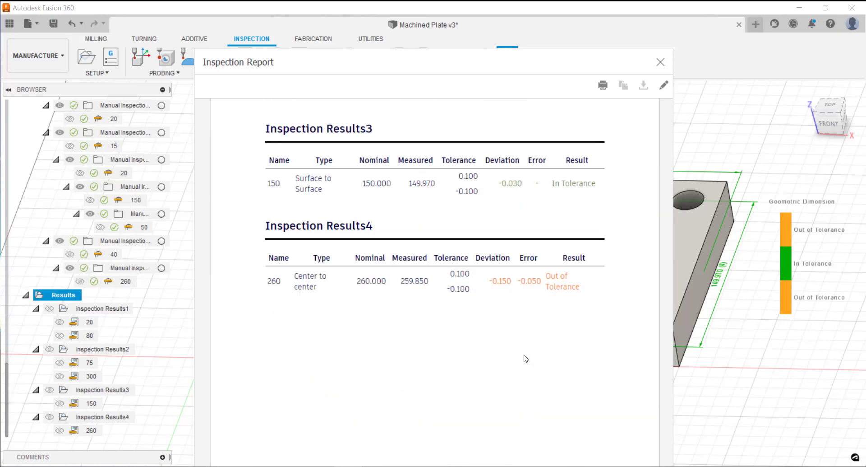
{"action": "scroll", "scroll_direction": "down", "scroll_amount": 3}
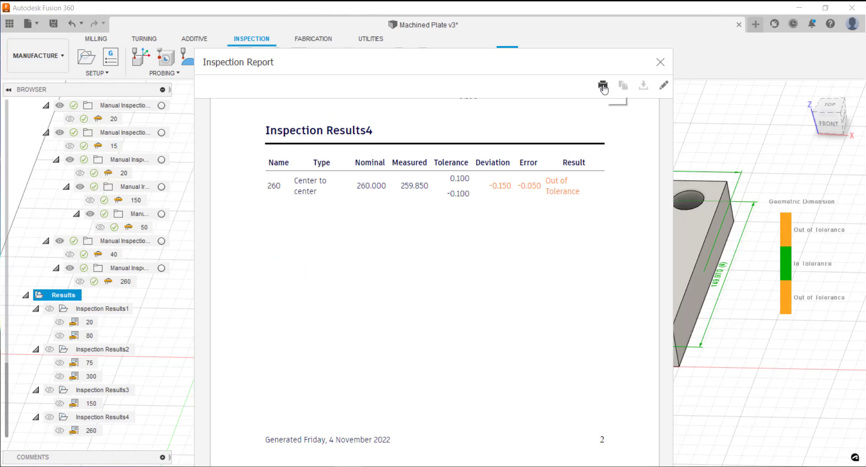
{"action": "mouse_move", "coordinate": [603, 86]}
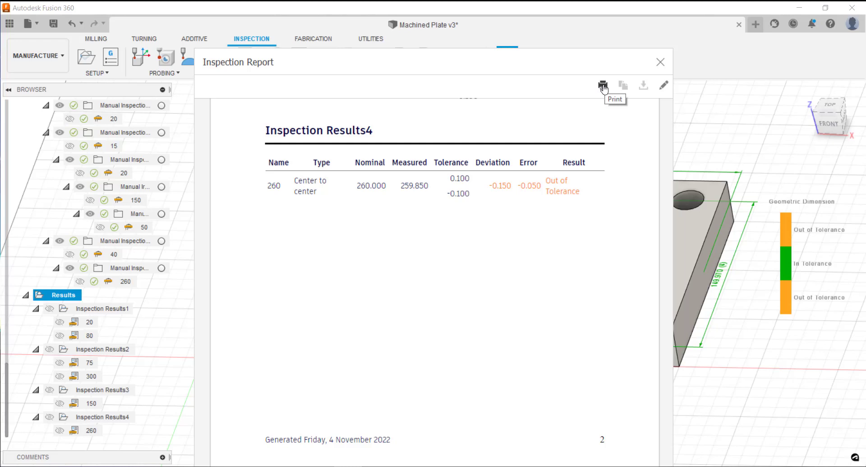
{"action": "left_click", "coordinate": [660, 62]}
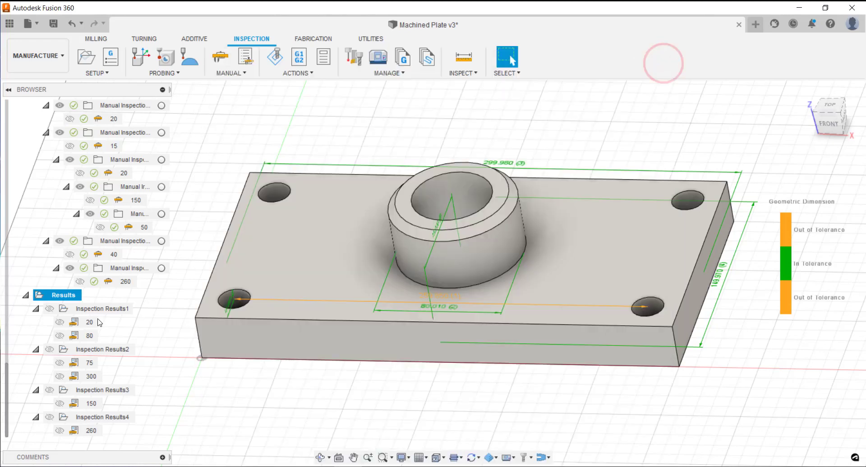
{"action": "right_click", "coordinate": [64, 294]}
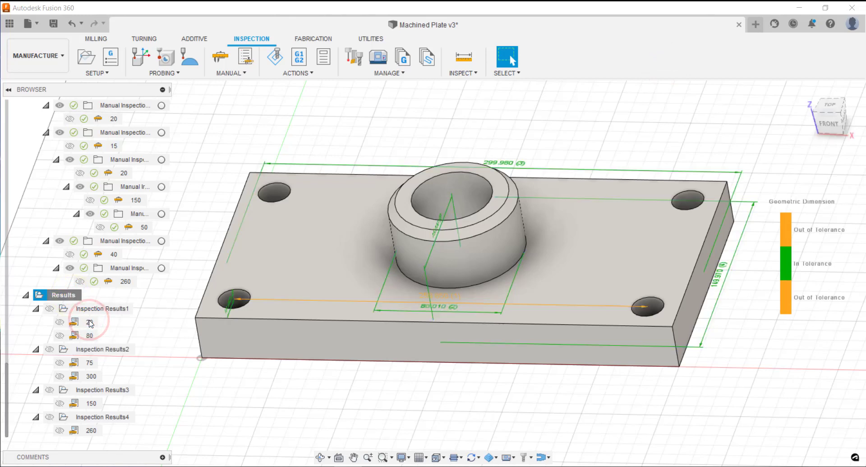
{"action": "left_click", "coordinate": [75, 321]}
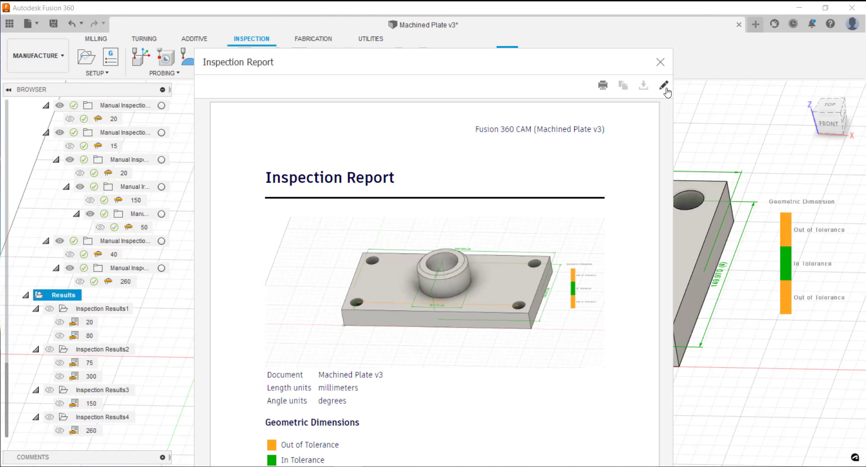
{"action": "left_click", "coordinate": [664, 85]}
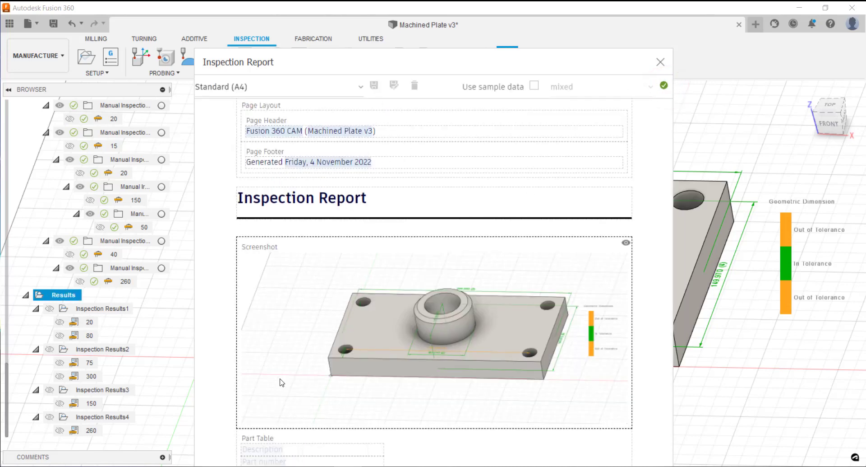
{"action": "scroll", "scroll_direction": "down", "scroll_amount": 3}
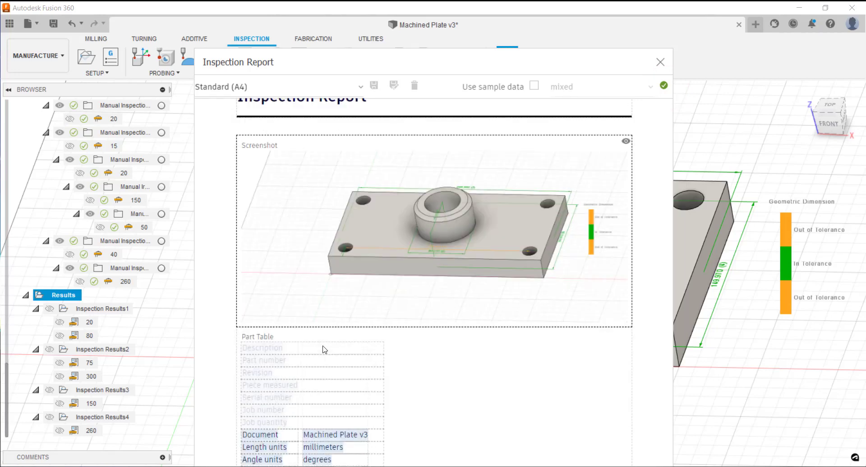
{"action": "scroll", "scroll_direction": "down", "scroll_amount": 3}
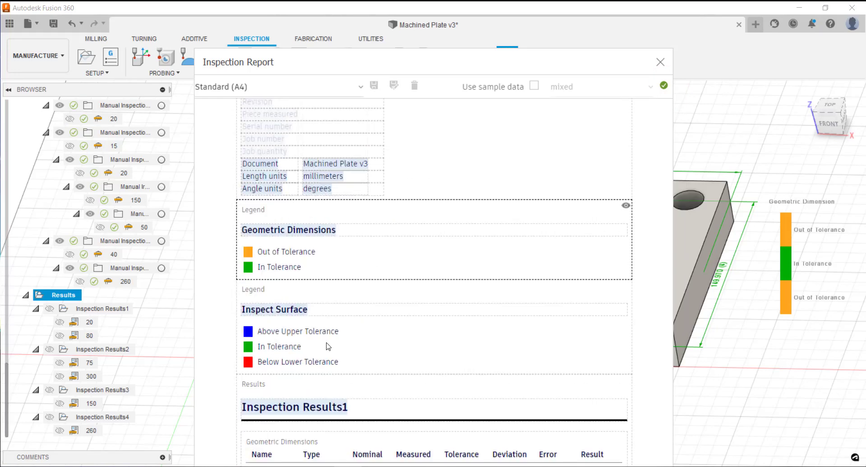
{"action": "scroll", "scroll_direction": "down", "scroll_amount": 3}
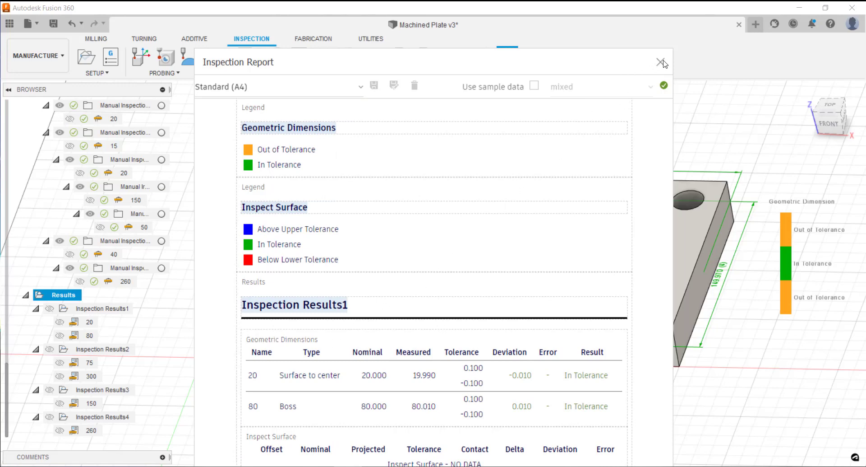
{"action": "left_click", "coordinate": [664, 62]}
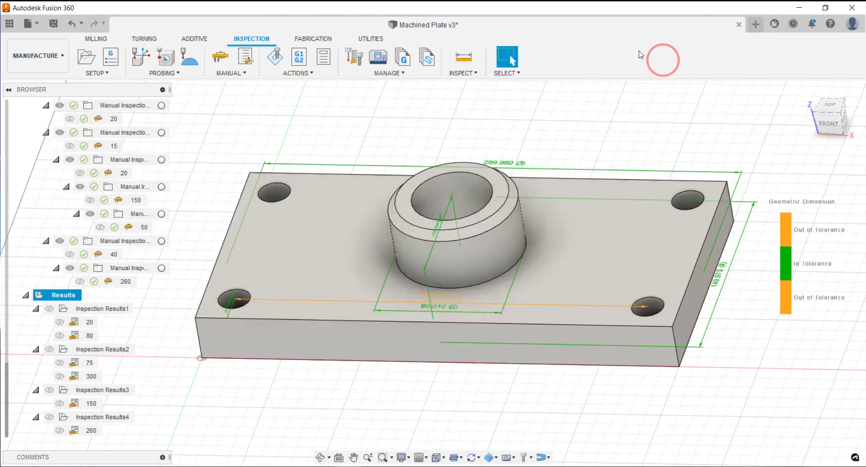
{"action": "mouse_move", "coordinate": [601, 123]}
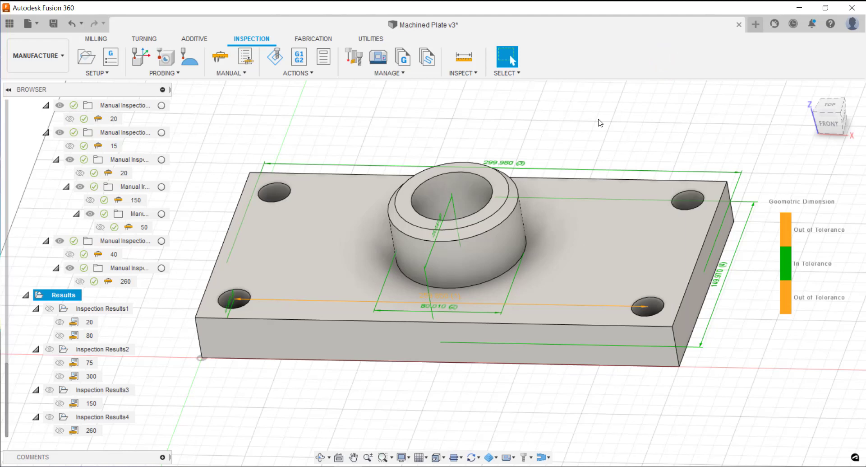